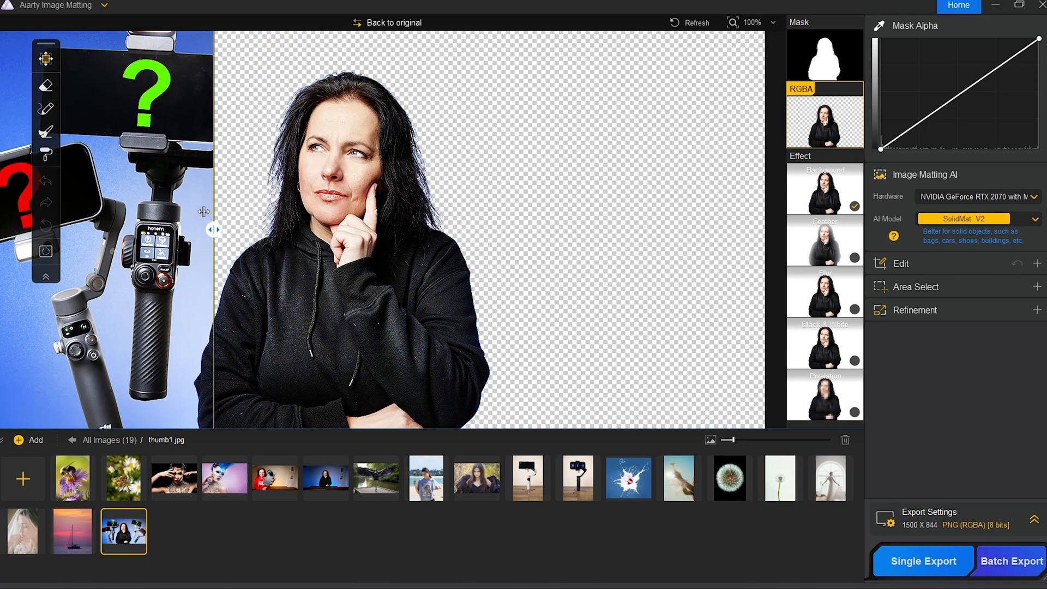
# - Switch to the wedding-dress photo and slide the before/after split across it
pyautogui.click(828, 478)
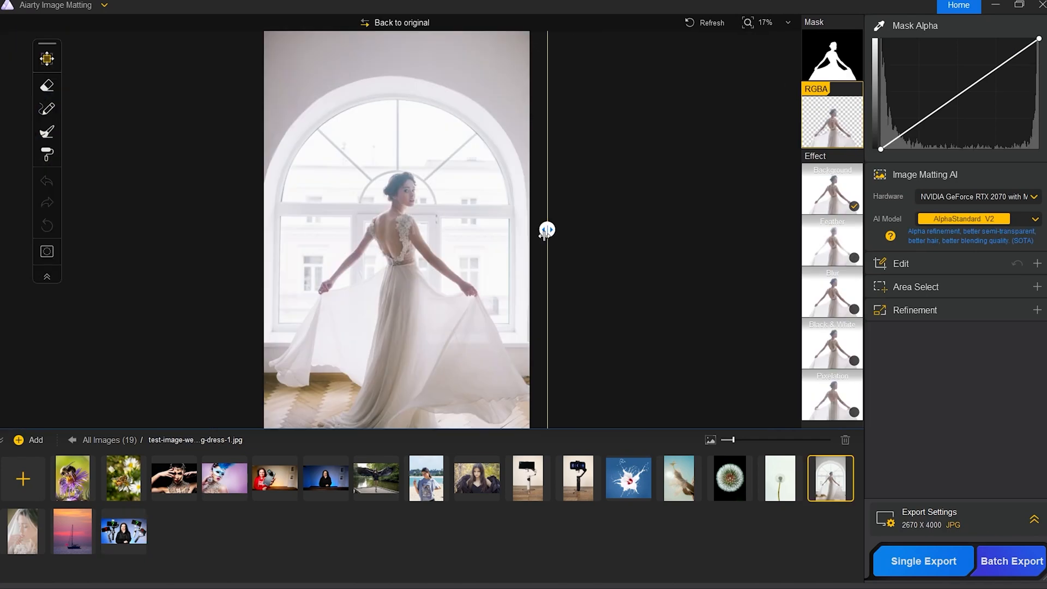
pyautogui.moveTo(547, 230); pyautogui.dragTo(287, 230)
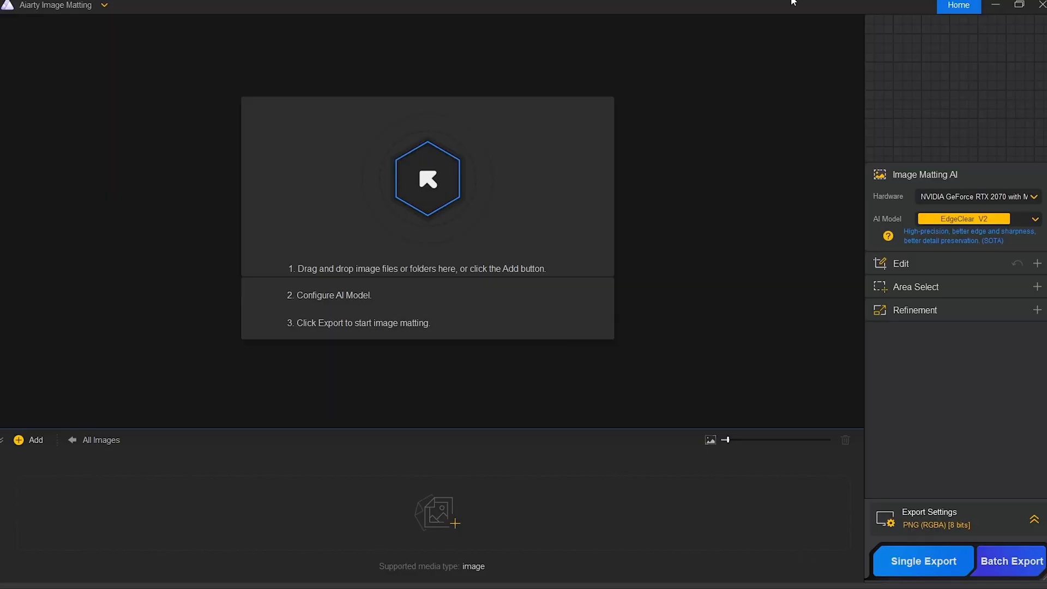
pyautogui.moveTo(570, 456)
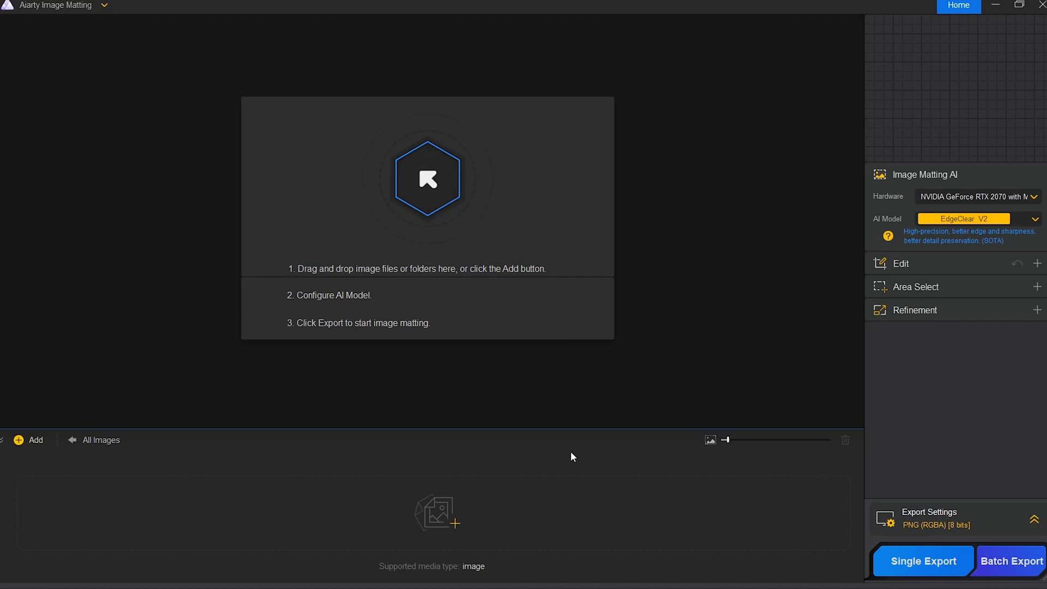
pyautogui.moveTo(29, 535)
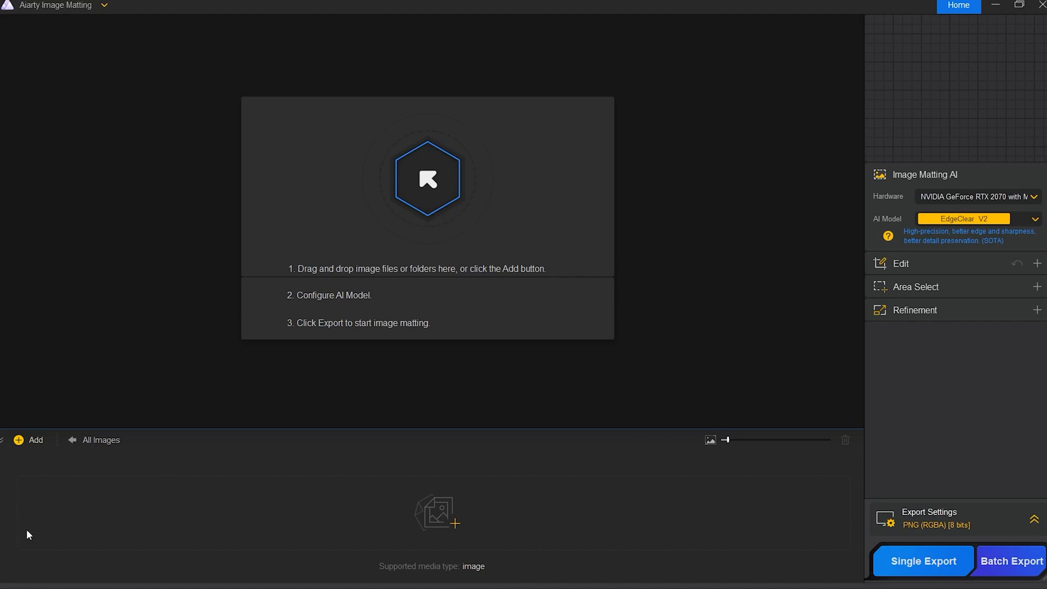
pyautogui.moveTo(443, 482)
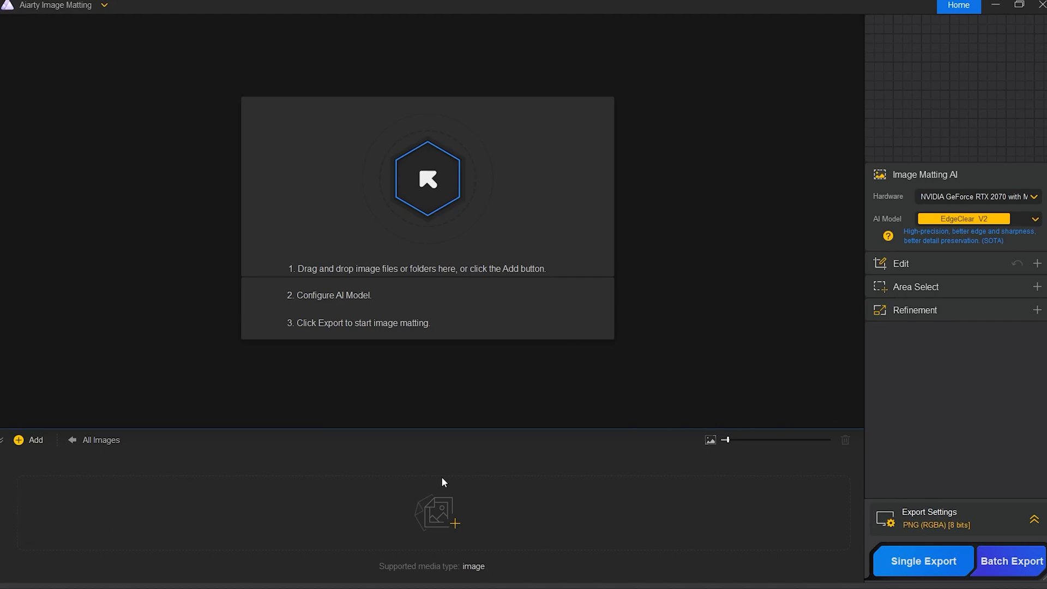
pyautogui.moveTo(986, 375)
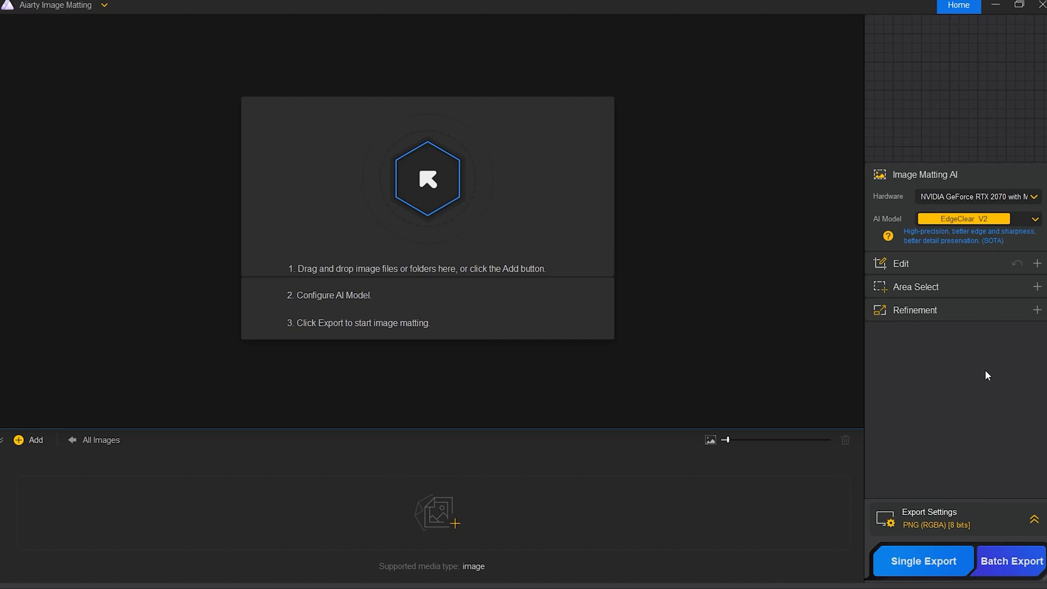
pyautogui.moveTo(729, 587)
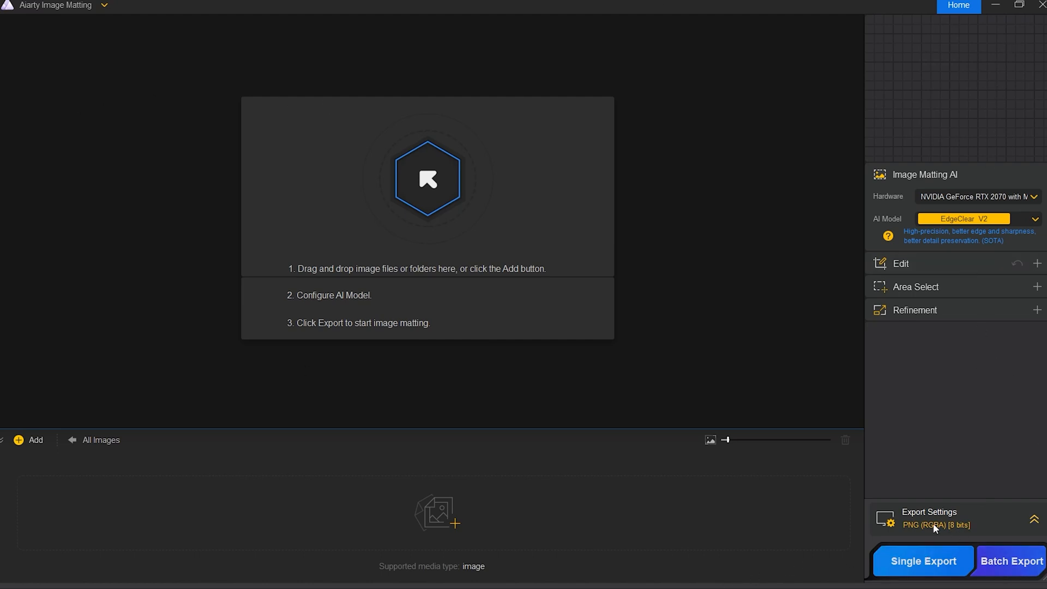
# - Review the Proxy Settings dialog from the app menu, then reopen the menu for Language
pyautogui.click(57, 6)
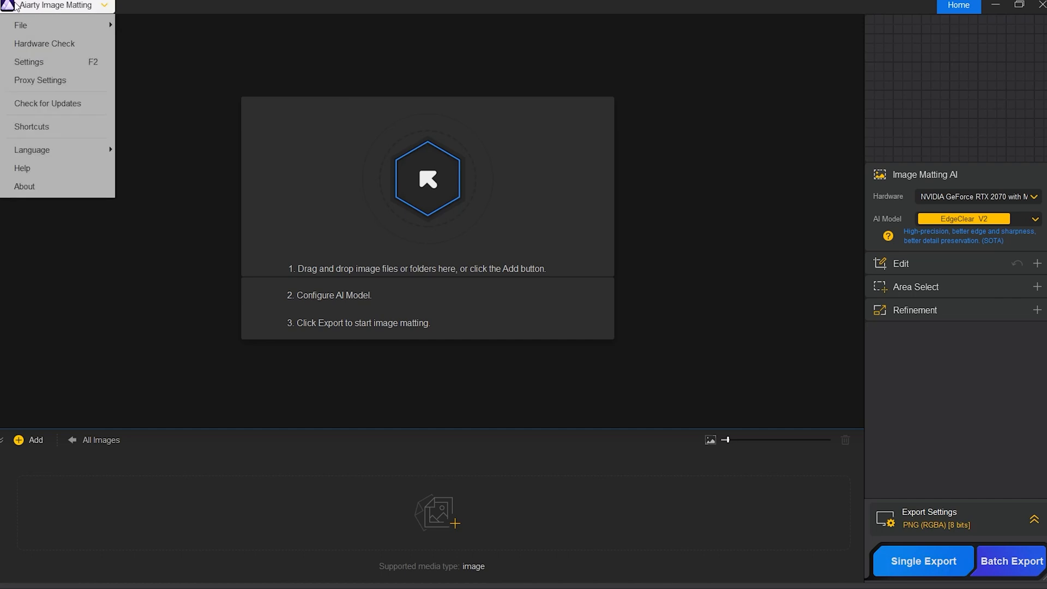
pyautogui.moveTo(23, 18)
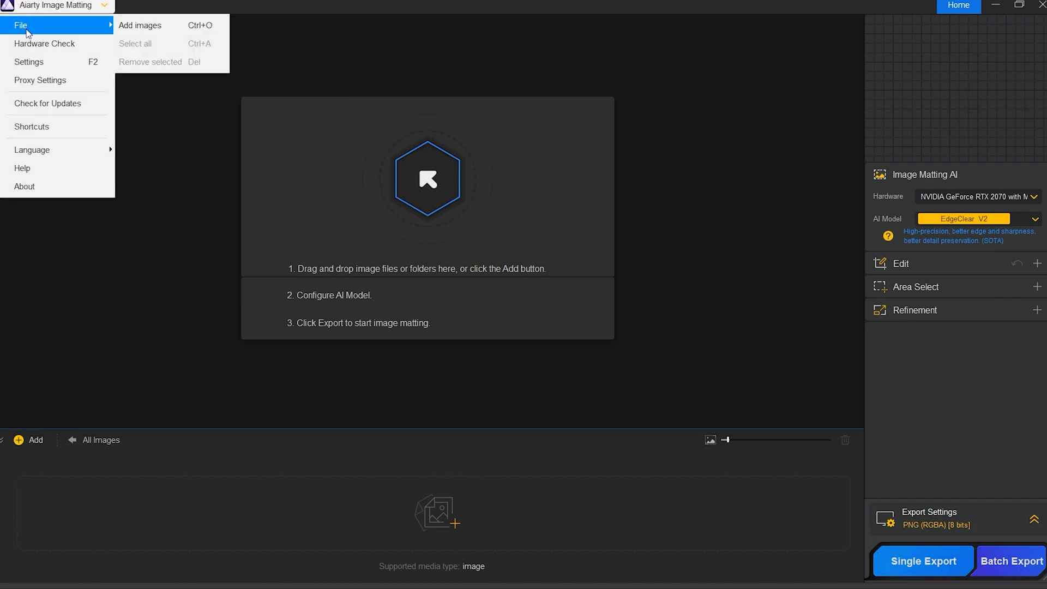
pyautogui.moveTo(45, 44)
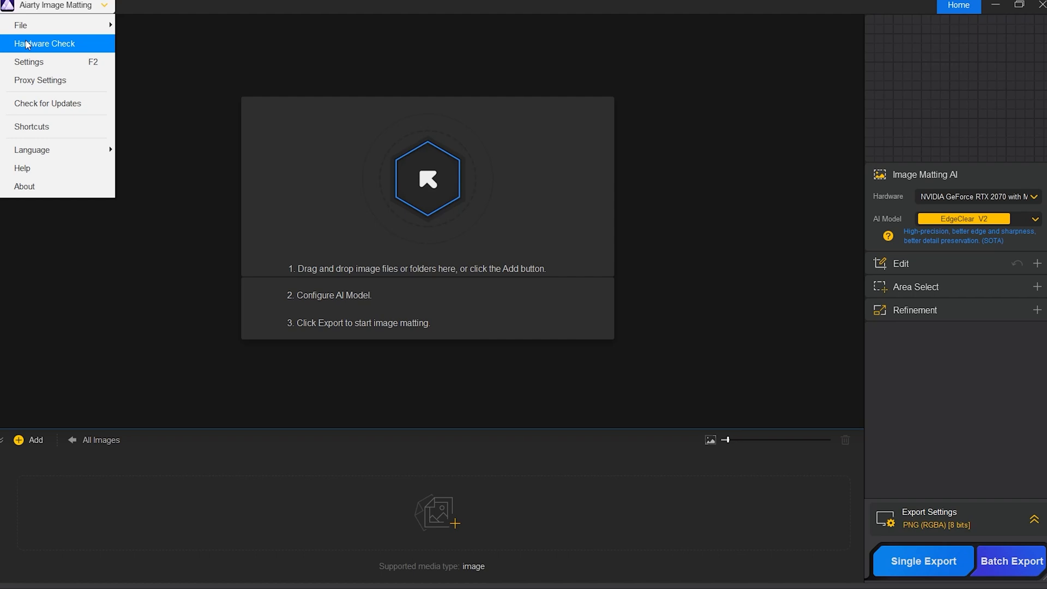
pyautogui.moveTo(29, 62)
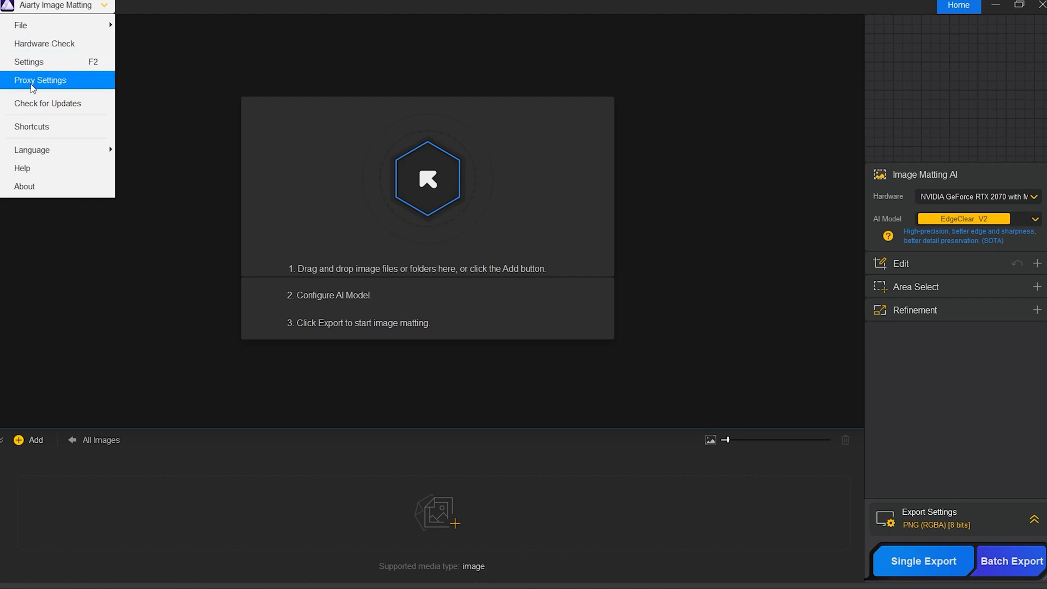
pyautogui.click(41, 80)
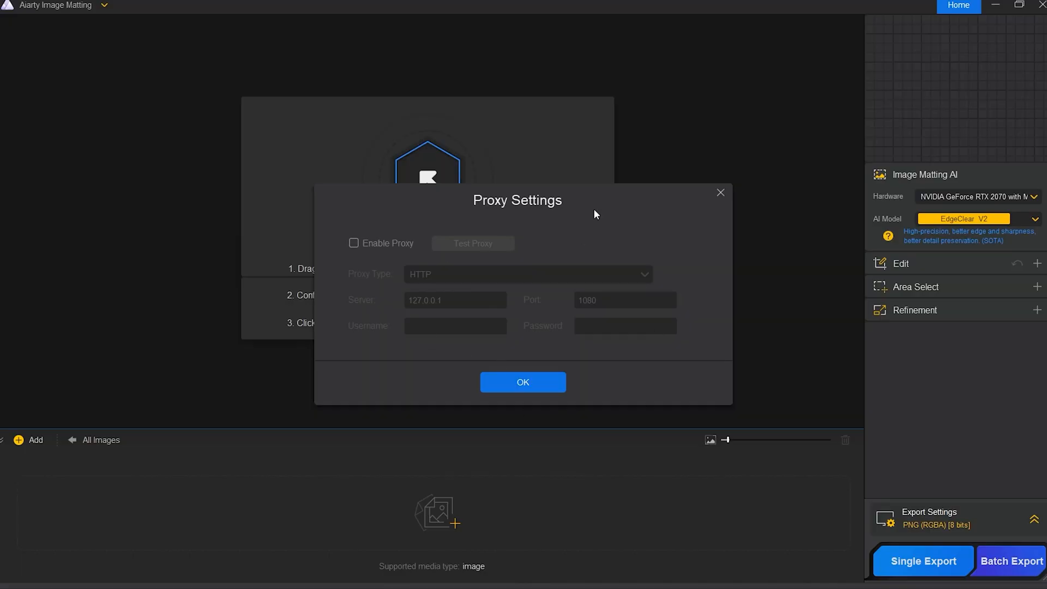
pyautogui.click(523, 382)
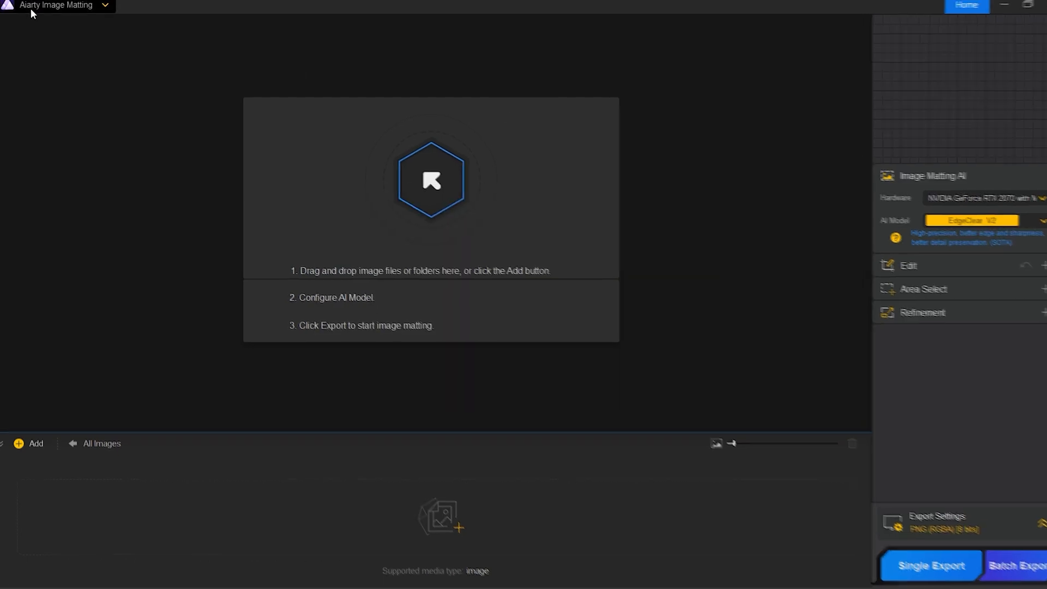
pyautogui.click(57, 6)
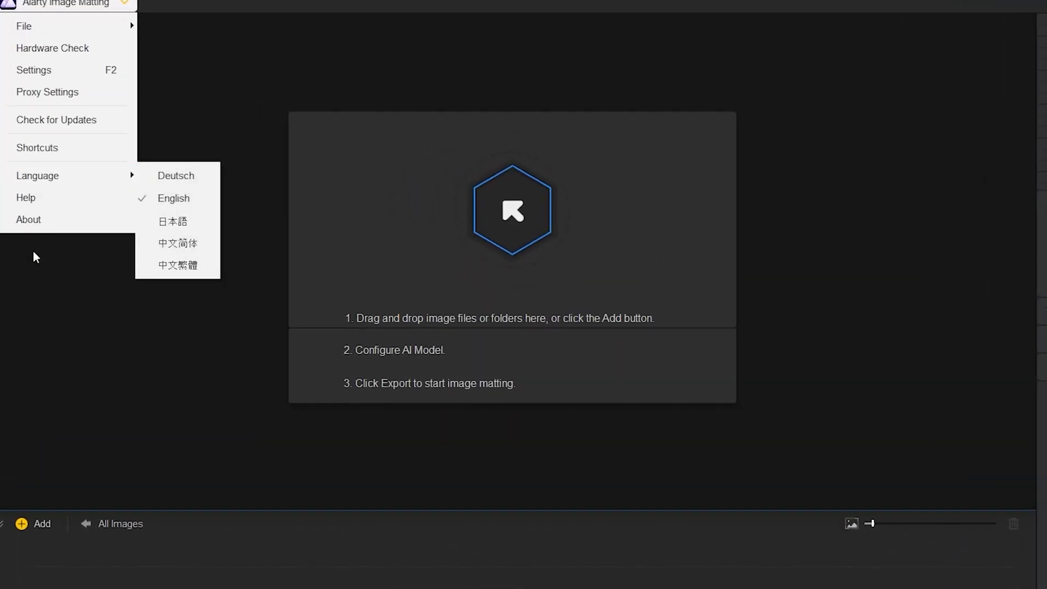
# - Add the 19 test photos from the Aiarty folder via Add Images
pyautogui.click(35, 417)
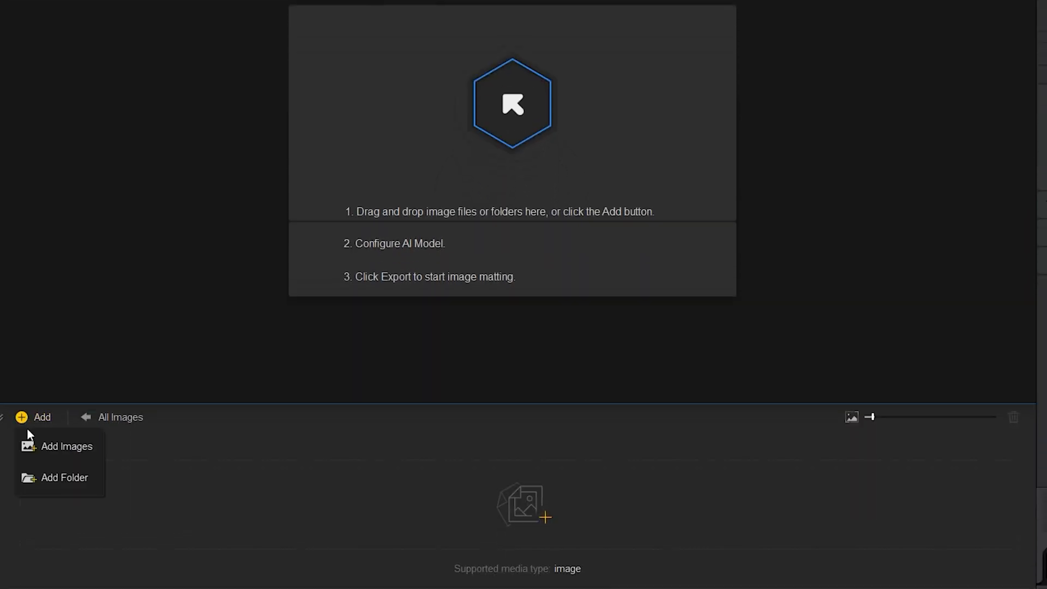
pyautogui.click(66, 446)
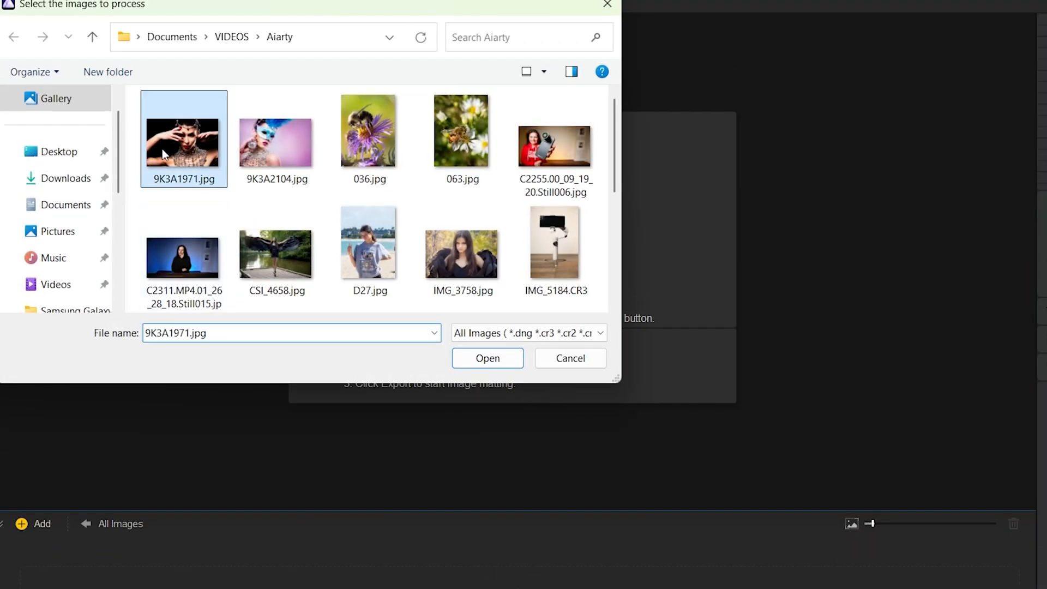
pyautogui.click(486, 357)
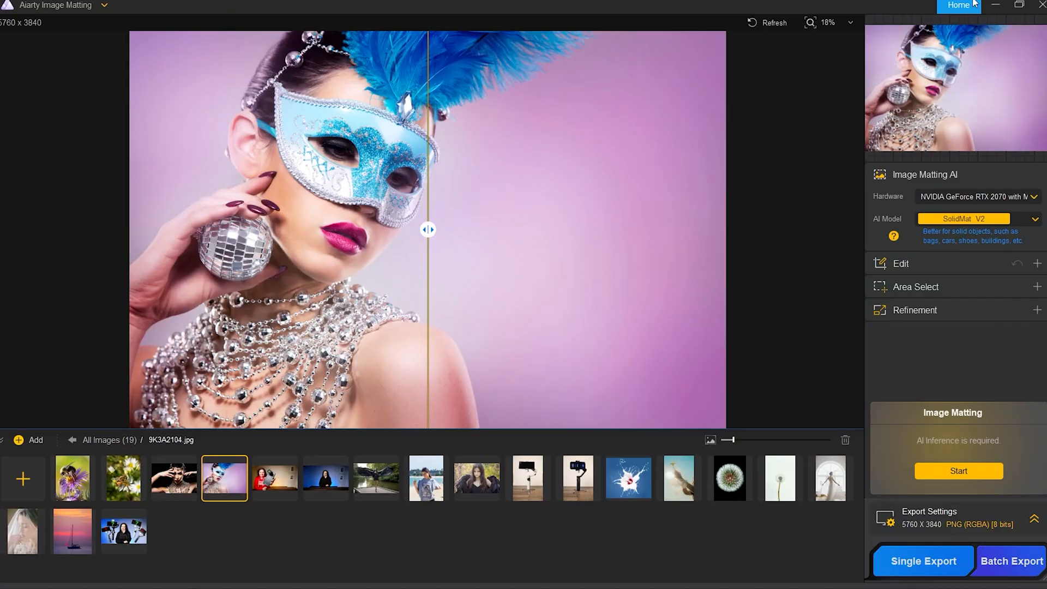
# - Compare the masquerade portrait split and review the available AI model descriptions
pyautogui.moveTo(427, 230); pyautogui.dragTo(579, 230)
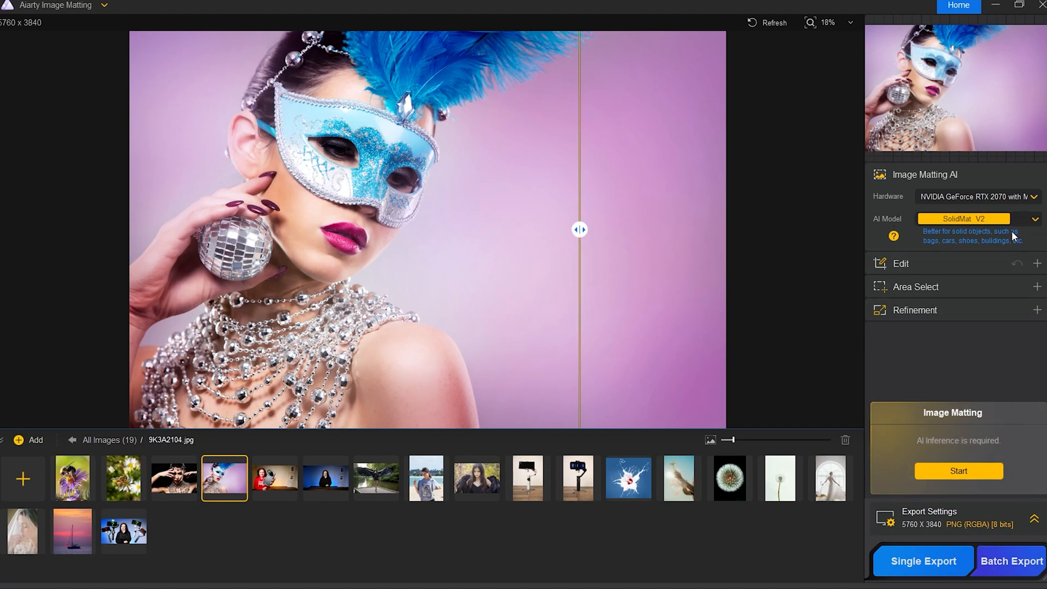
pyautogui.click(965, 218)
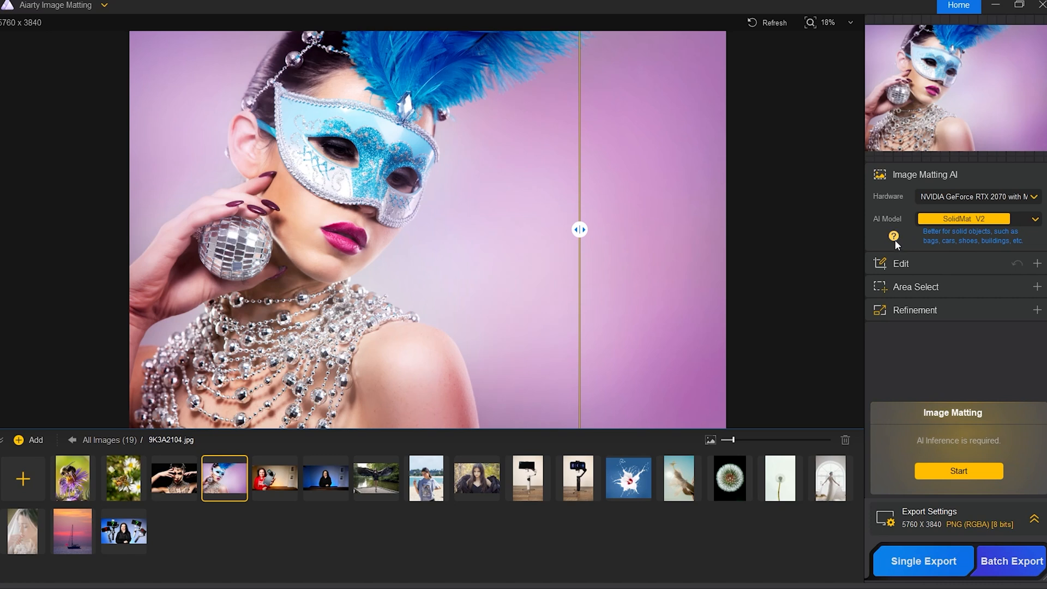
pyautogui.click(893, 237)
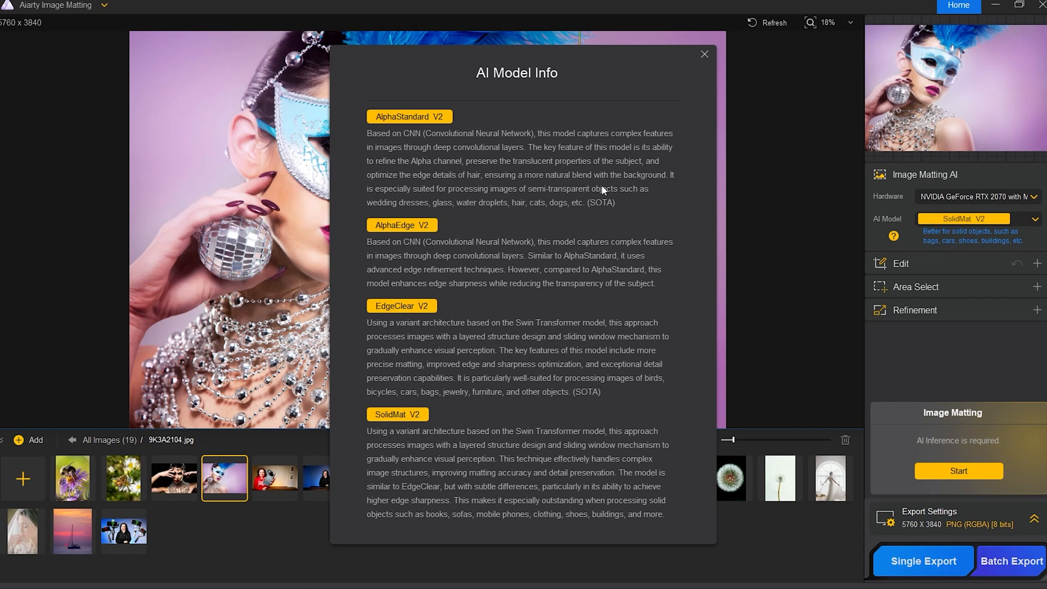
pyautogui.moveTo(567, 211)
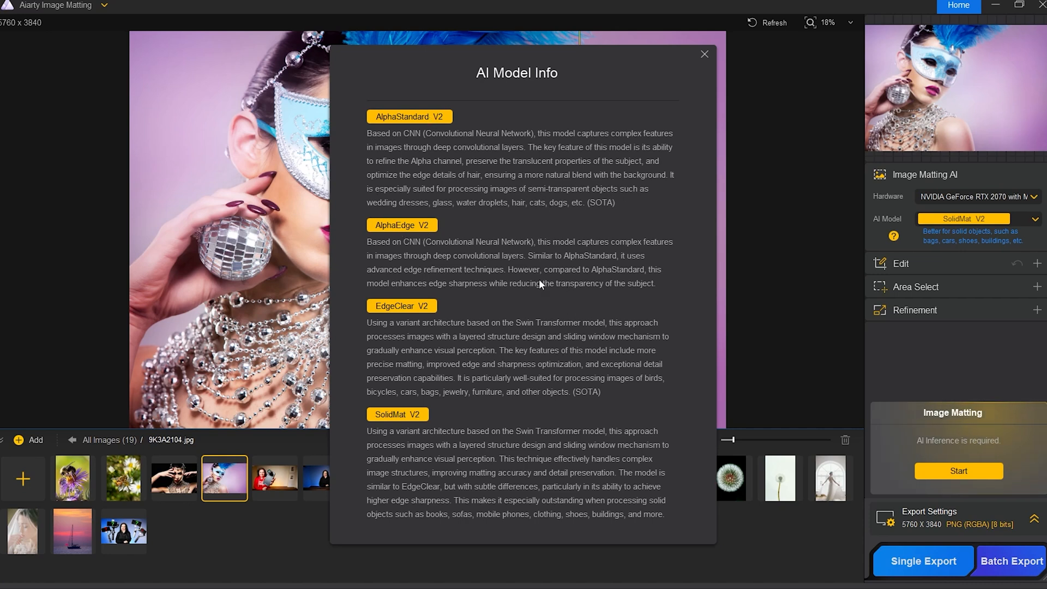
pyautogui.moveTo(516, 290)
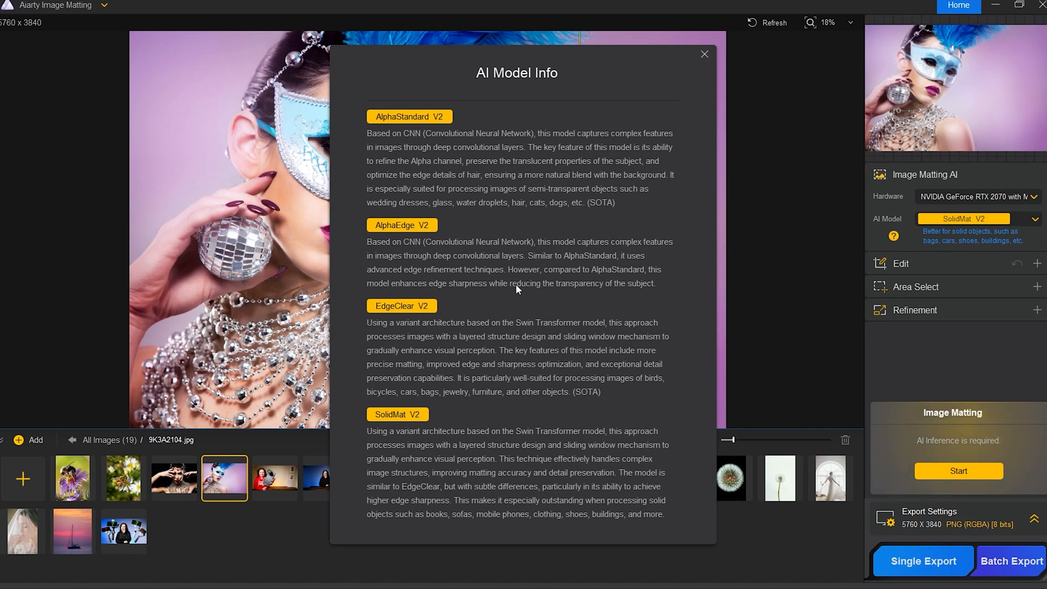
pyautogui.moveTo(704, 54)
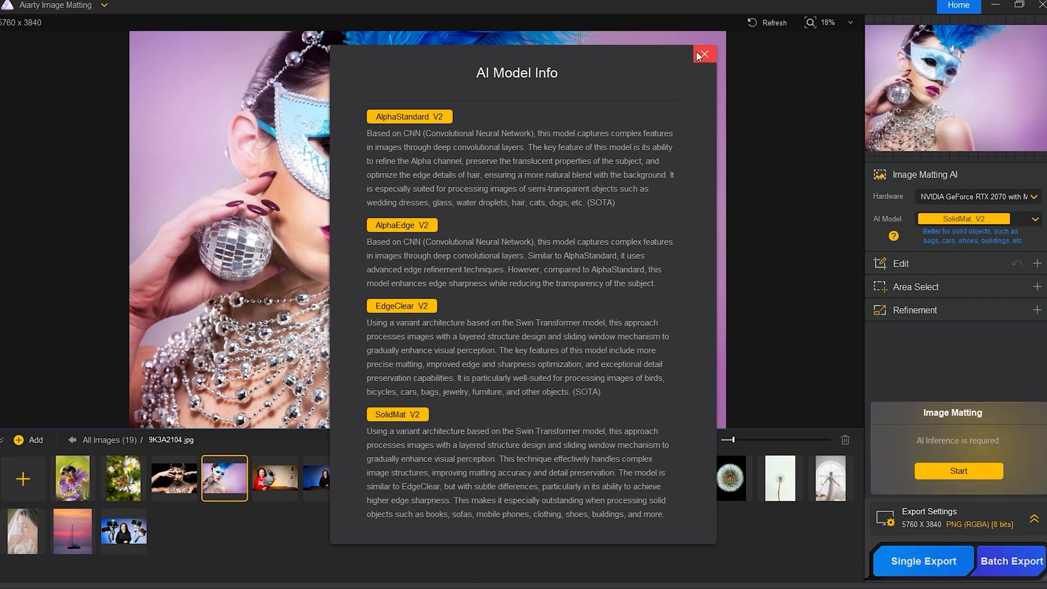
pyautogui.click(704, 54)
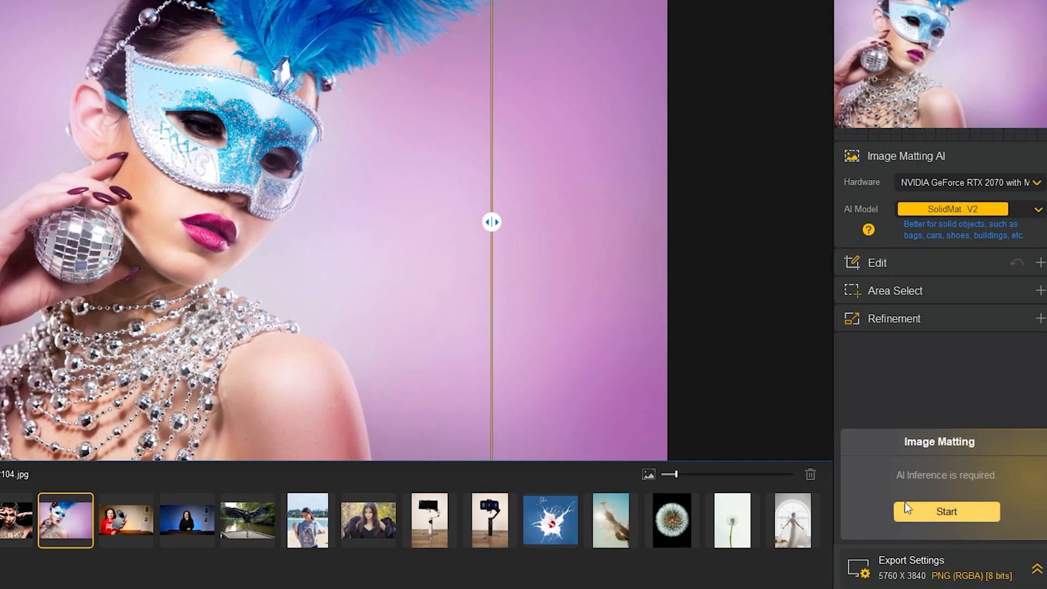
# - Run background removal on the masquerade portrait, then switch to the gimbal photo thumb1.jpg
pyautogui.click(945, 512)
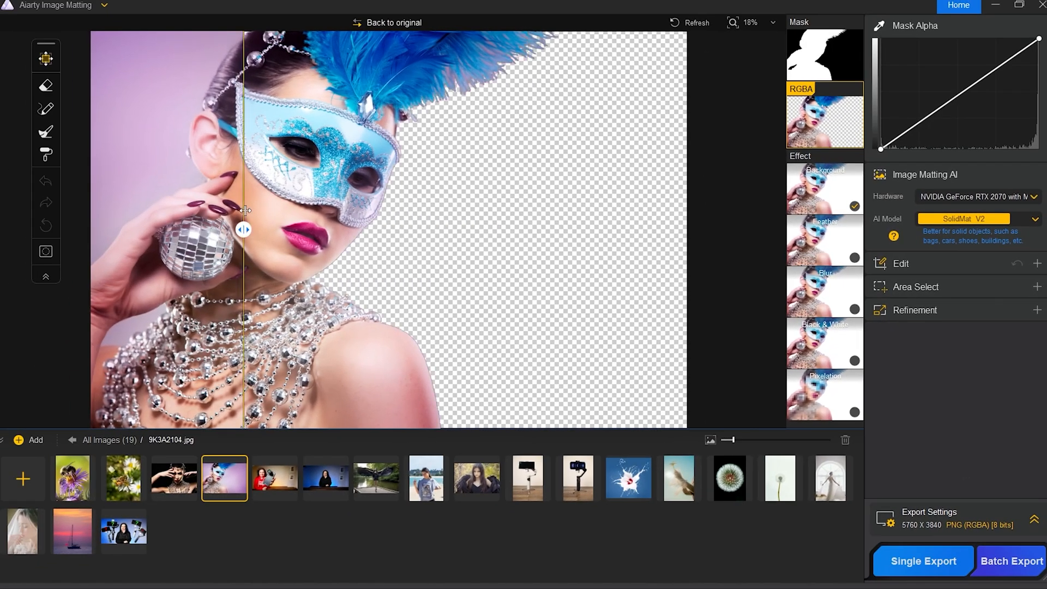
pyautogui.moveTo(243, 230); pyautogui.dragTo(471, 230)
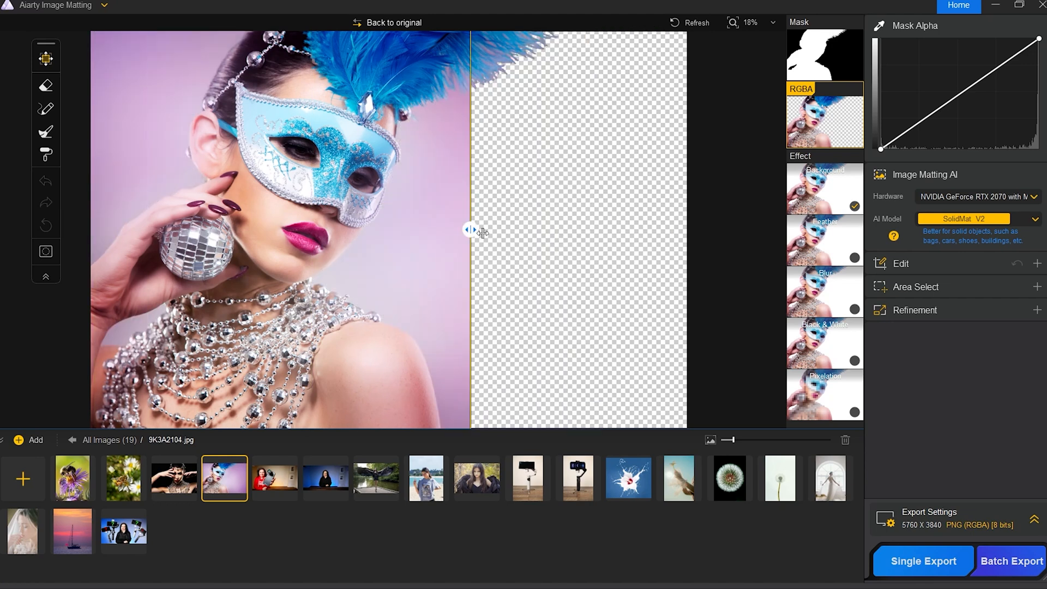
pyautogui.click(123, 531)
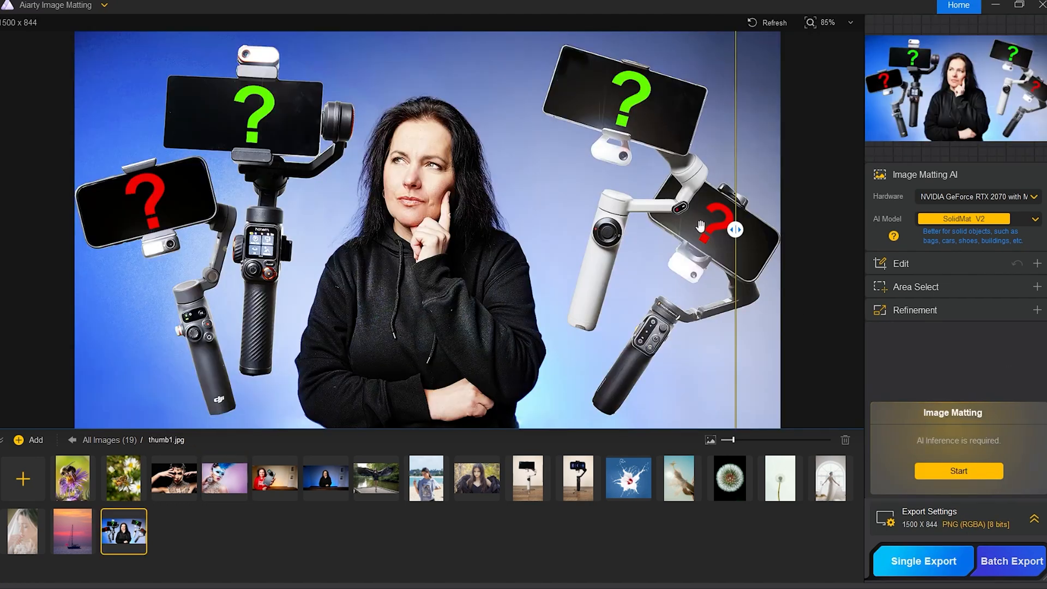
# - AI-detect the woman with Clothing Or Accessory included and start Image Matting
pyautogui.moveTo(731, 229); pyautogui.dragTo(607, 229)
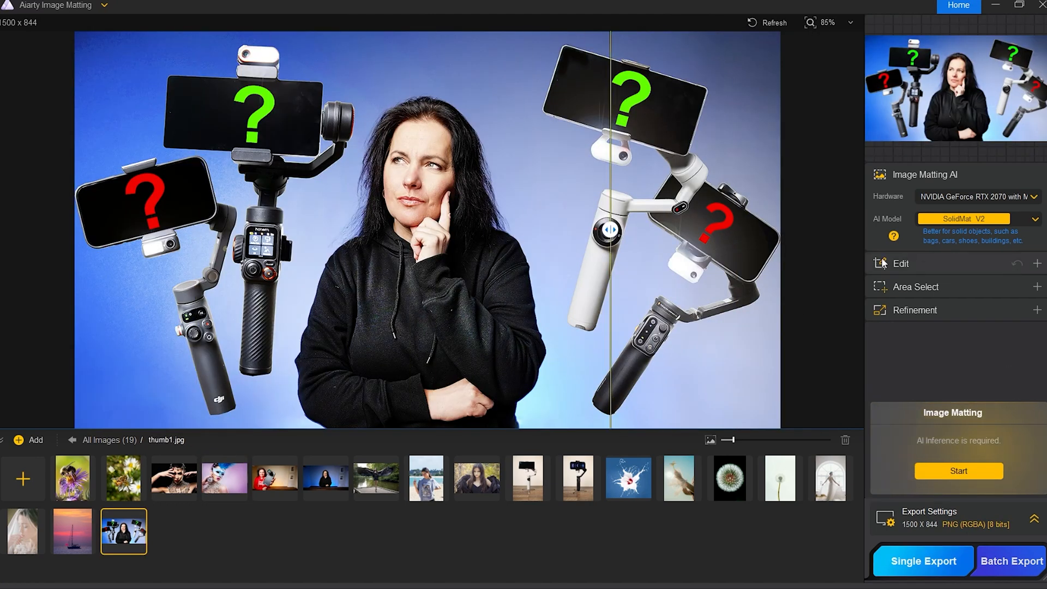
pyautogui.click(916, 287)
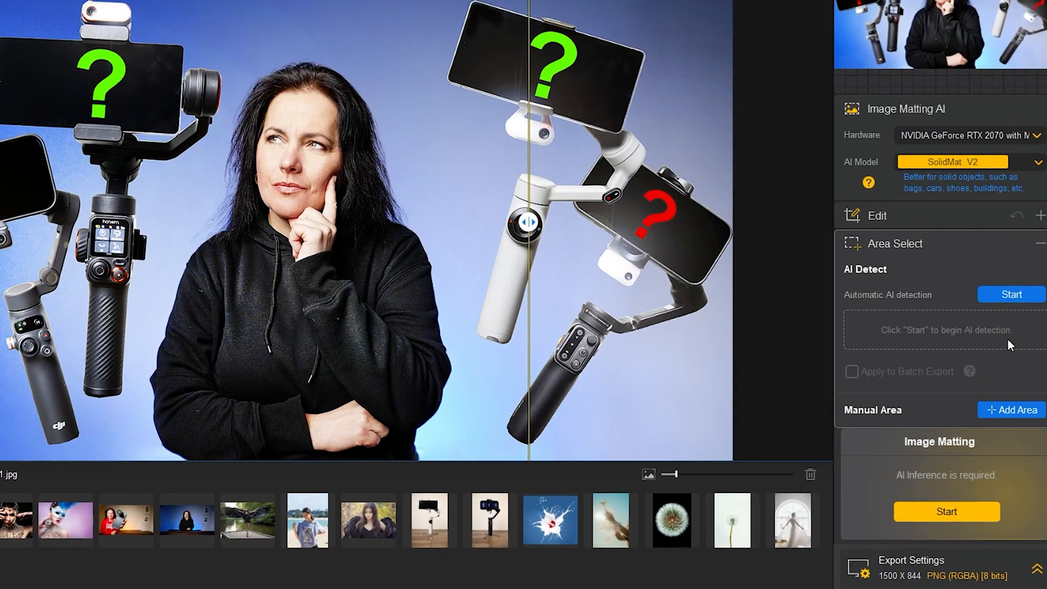
pyautogui.click(1009, 293)
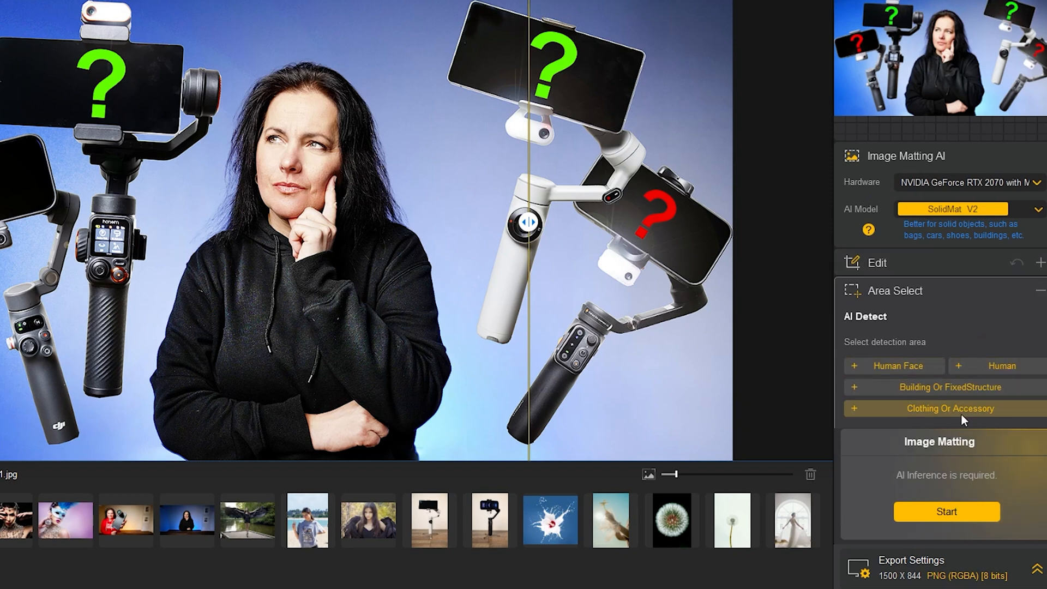
pyautogui.click(950, 408)
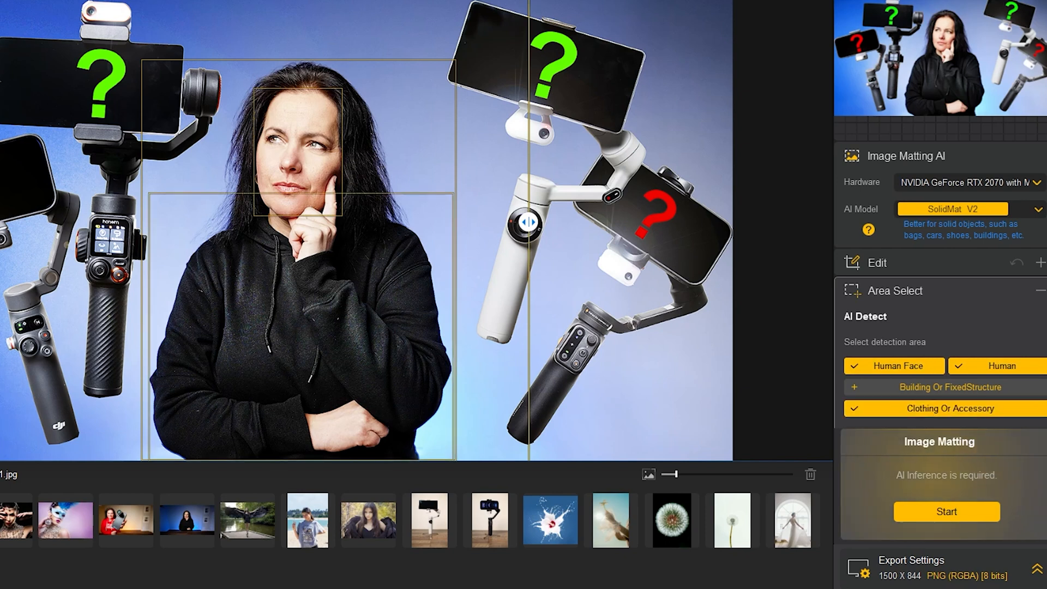
pyautogui.click(945, 512)
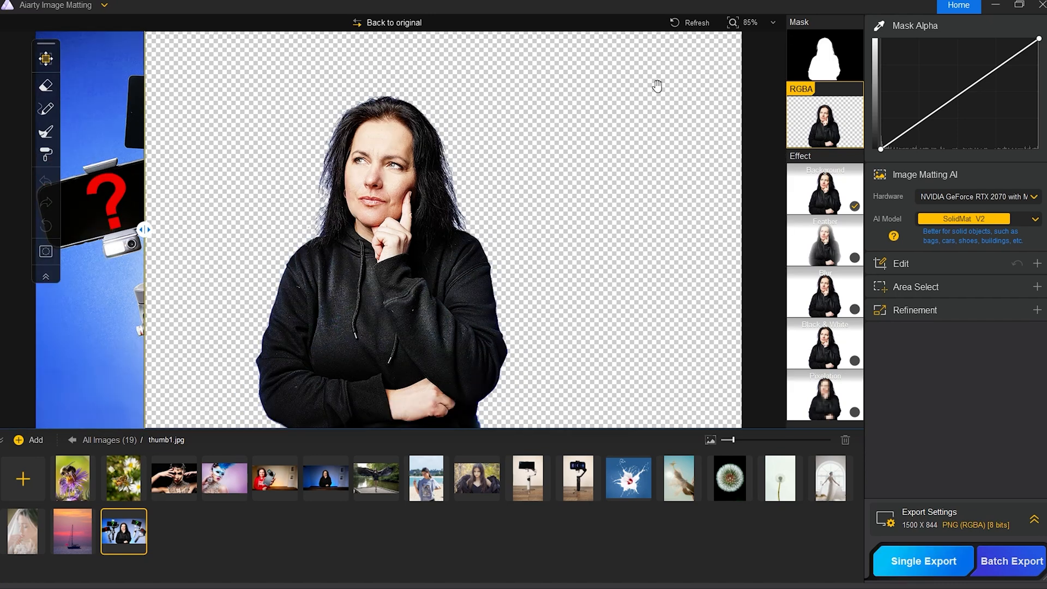
pyautogui.moveTo(832, 175)
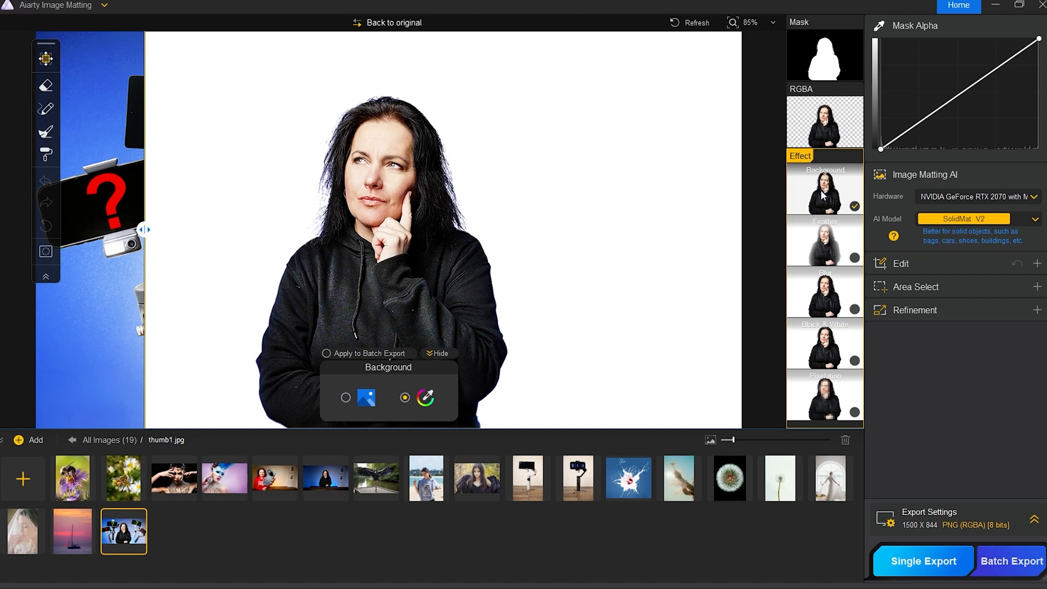
# - Set the Background effect to an image and choose the wooden planks picture
pyautogui.click(365, 397)
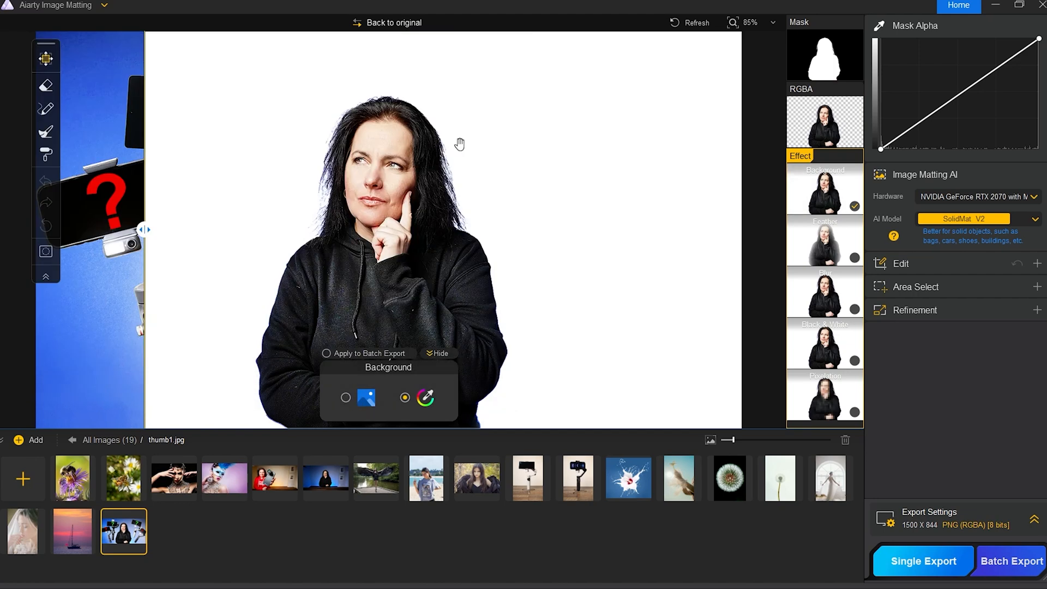
pyautogui.click(345, 396)
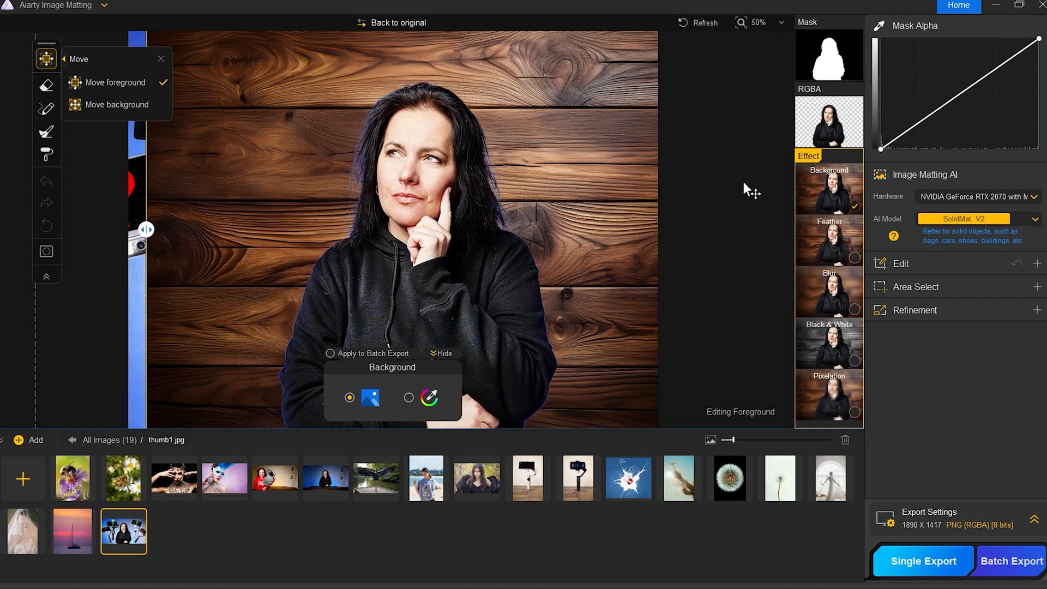
pyautogui.click(828, 240)
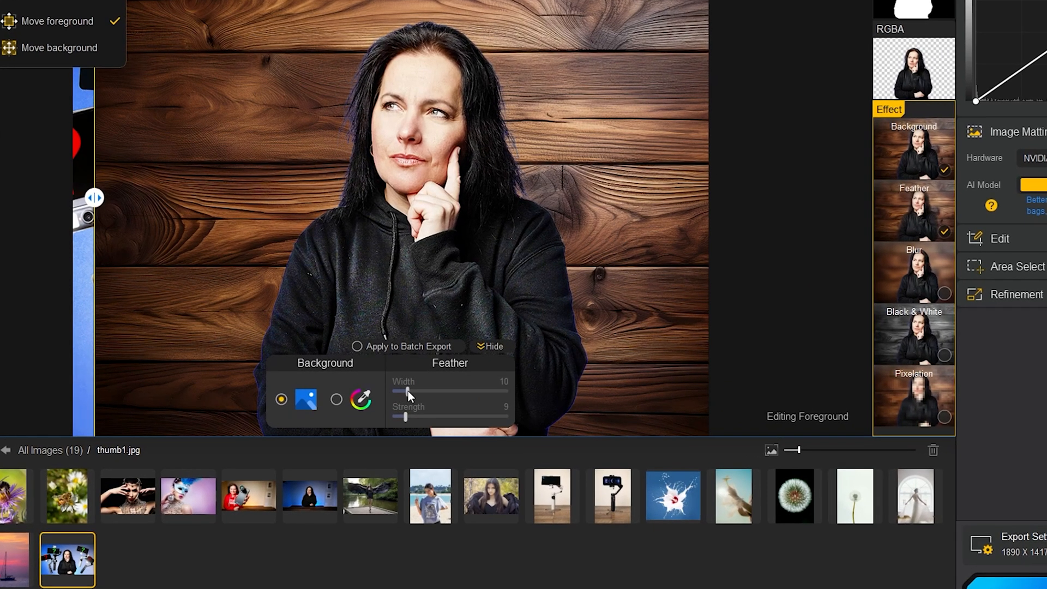
# - Raise Feather strength to 73 and enable Blur on the wooden backdrop
pyautogui.moveTo(402, 391); pyautogui.dragTo(432, 392)
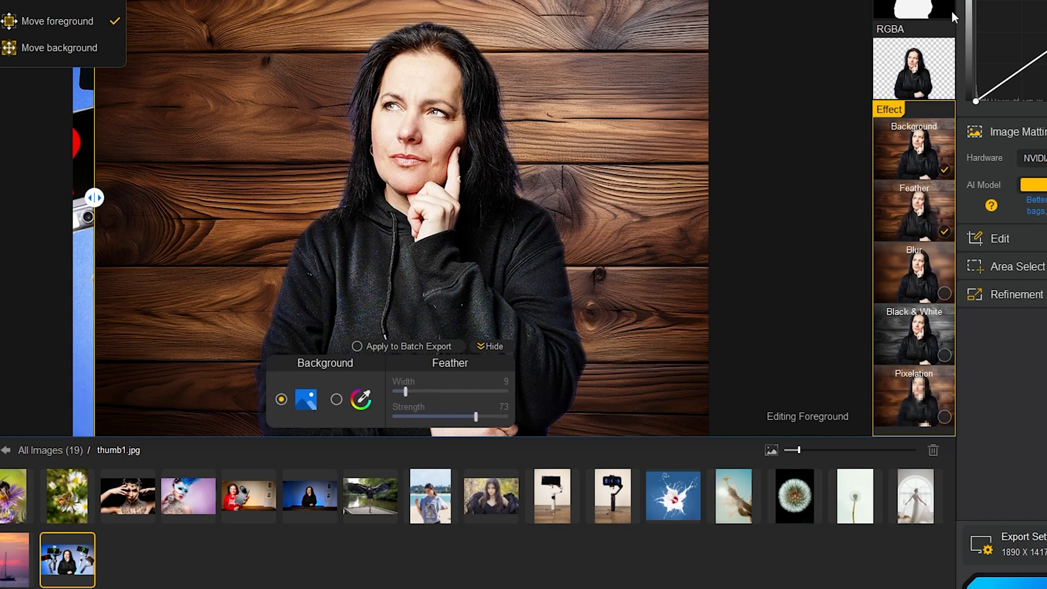
pyautogui.moveTo(944, 281)
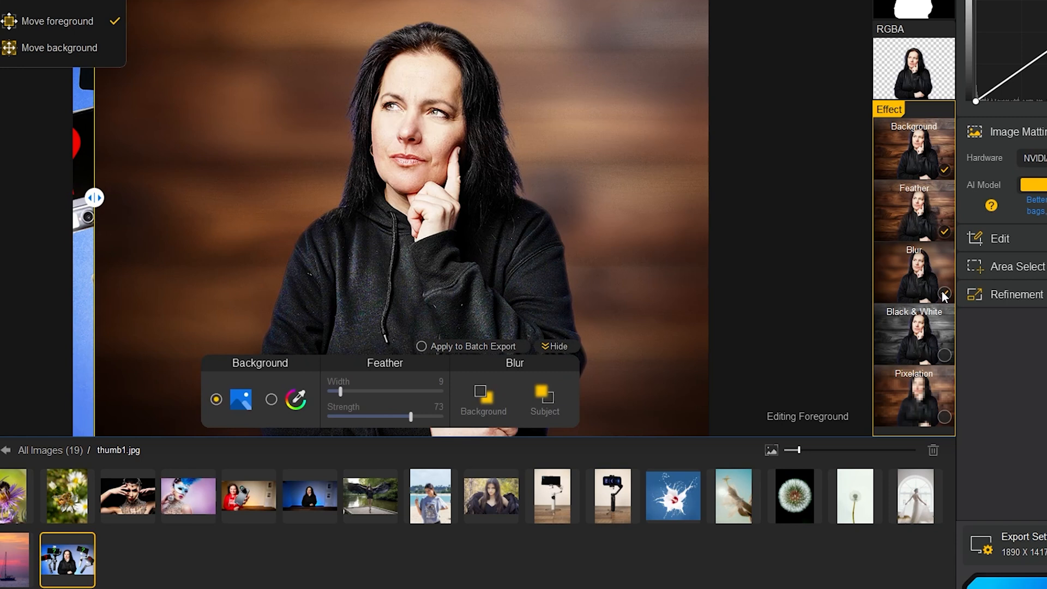
pyautogui.click(482, 399)
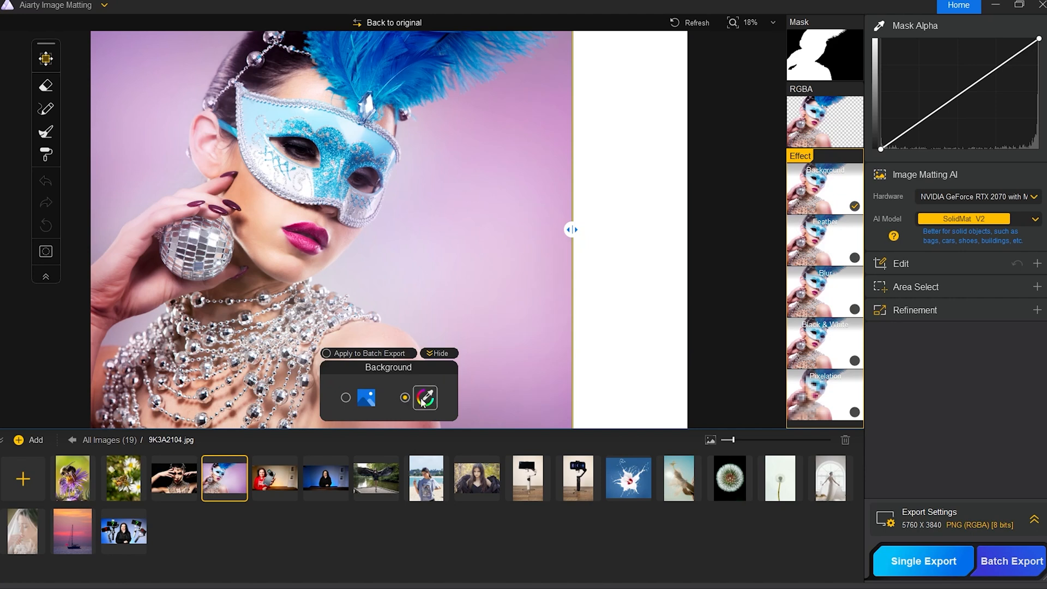
# - Apply a purple gradient backdrop colour and compare it with the original
pyautogui.click(425, 397)
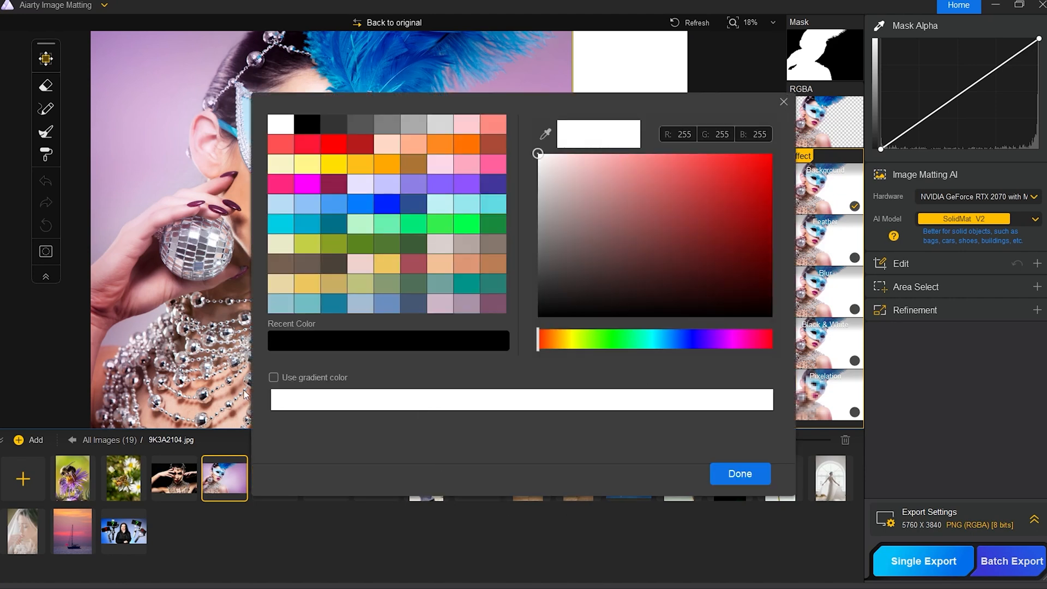
pyautogui.click(273, 377)
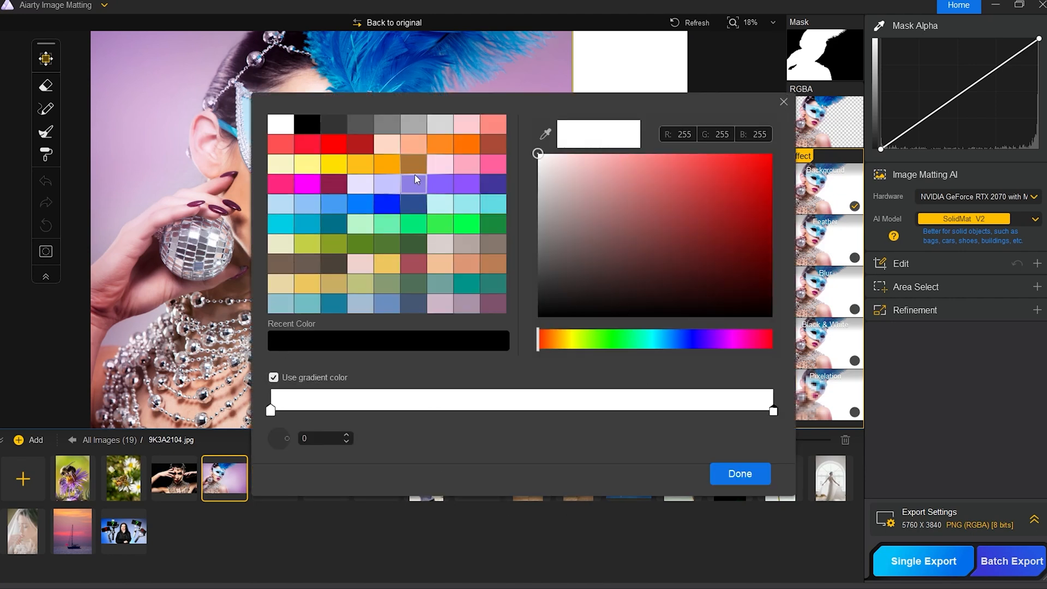
pyautogui.click(494, 186)
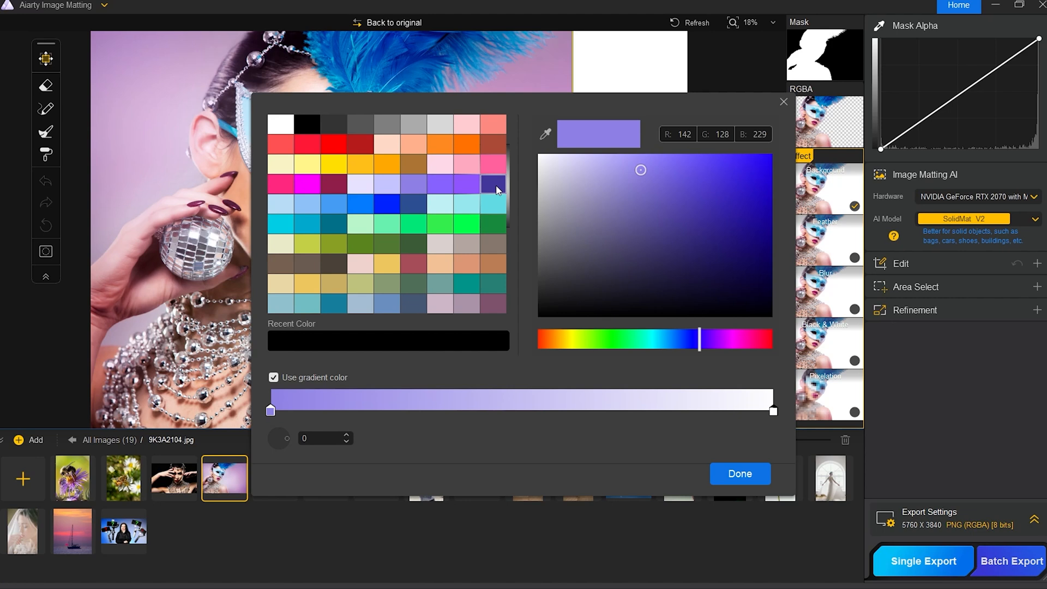
pyautogui.click(738, 473)
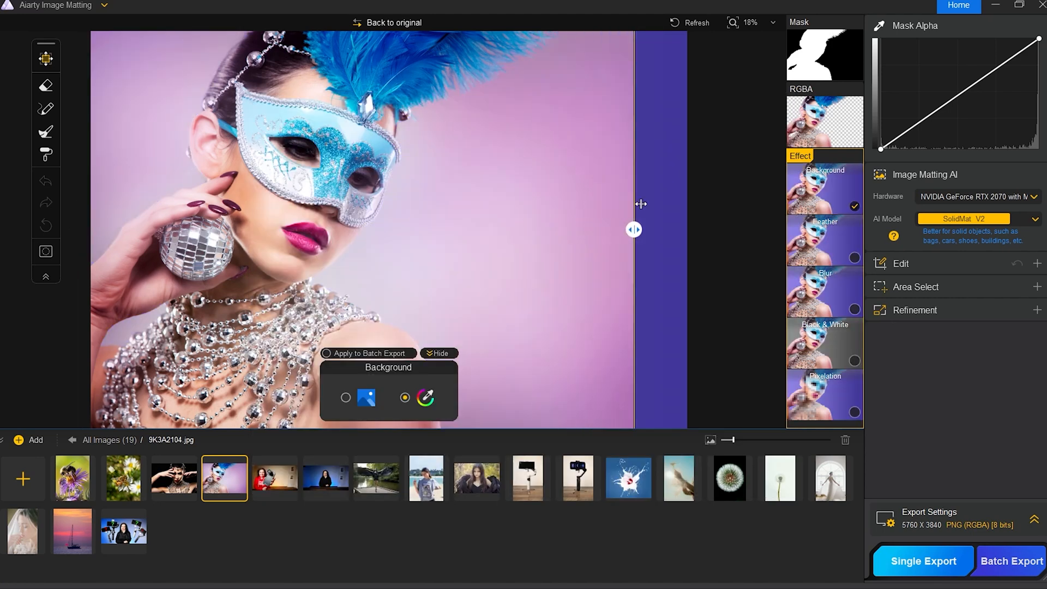
pyautogui.moveTo(633, 230); pyautogui.dragTo(693, 230)
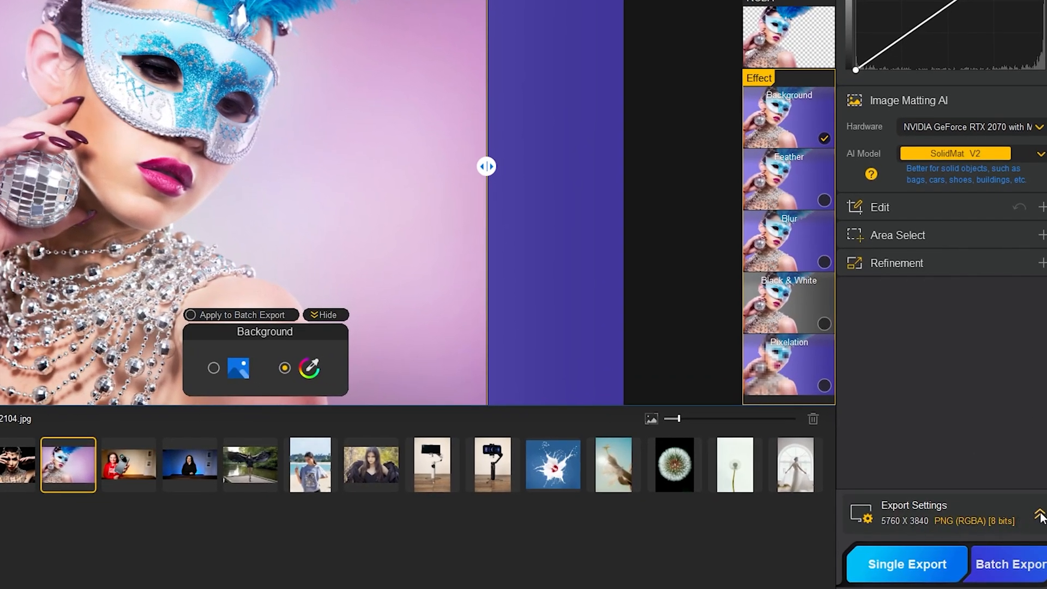
# - Set export format to JPG at quality 100 and run Single Export
pyautogui.click(1039, 516)
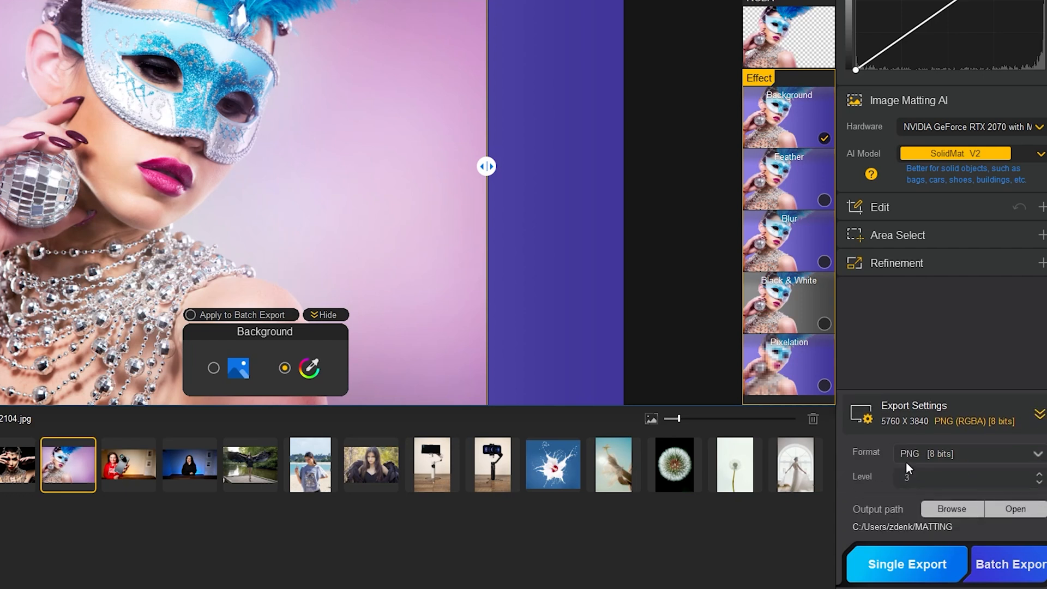
pyautogui.click(964, 453)
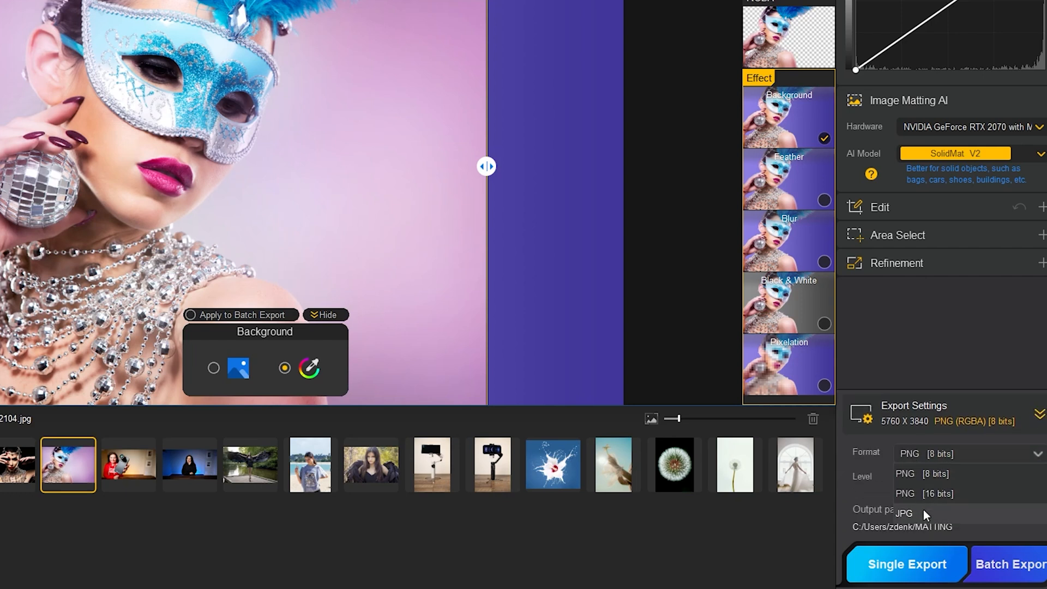
pyautogui.click(902, 513)
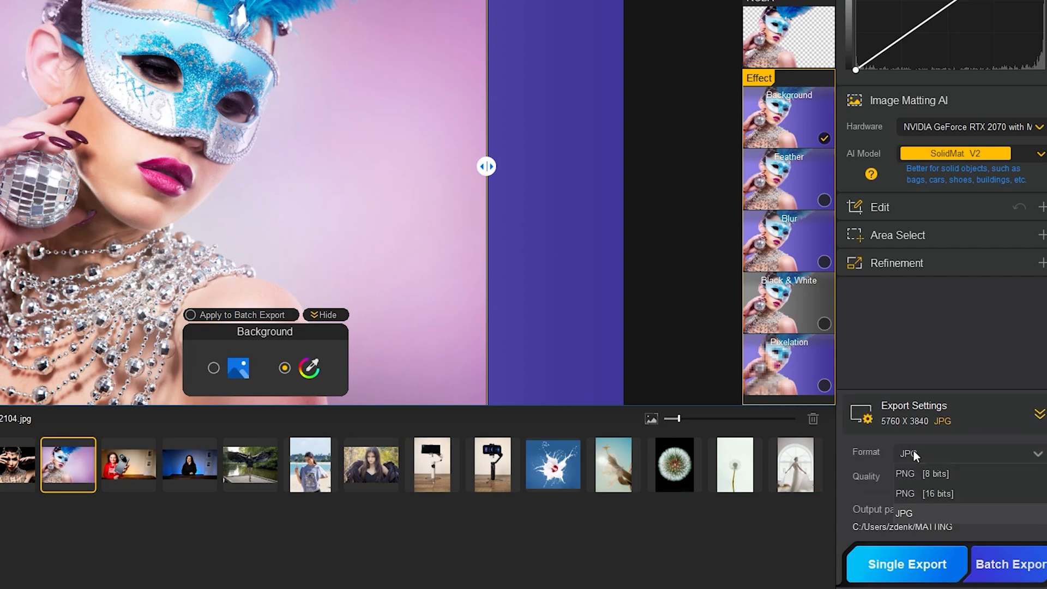
pyautogui.click(903, 512)
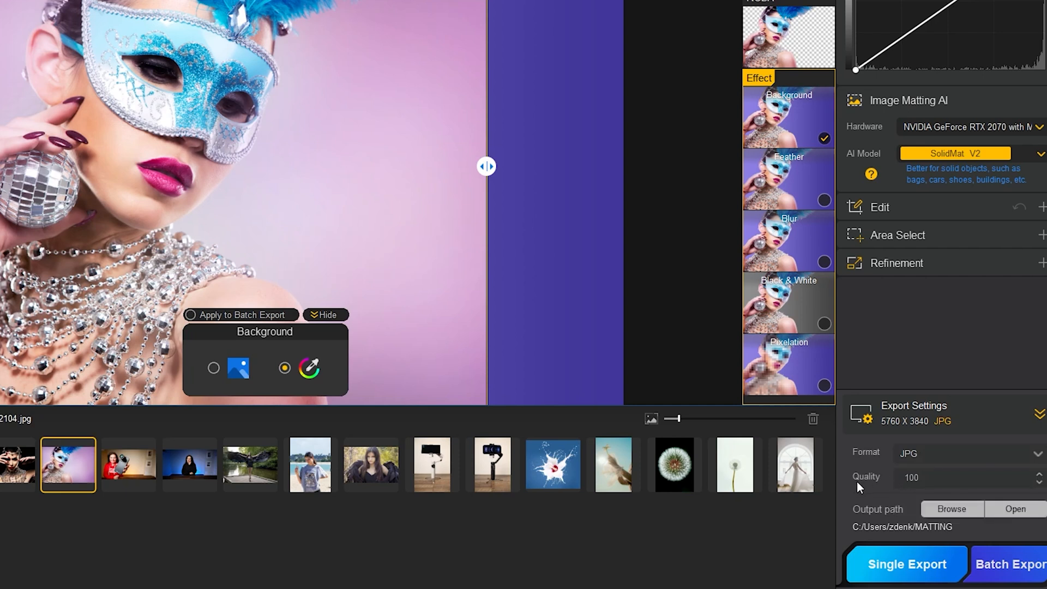
pyautogui.moveTo(1019, 508)
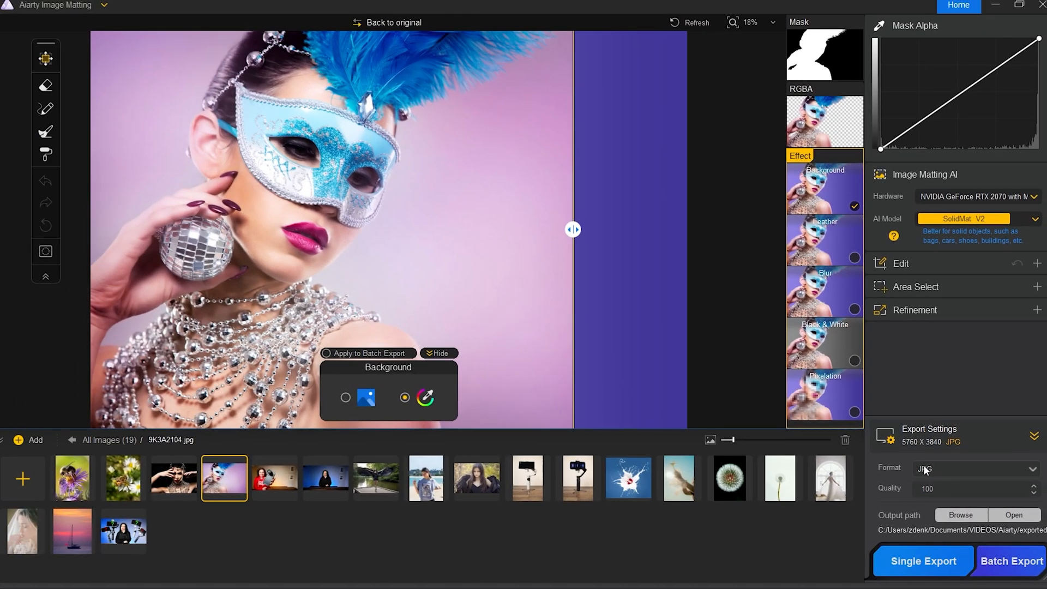
pyautogui.click(922, 560)
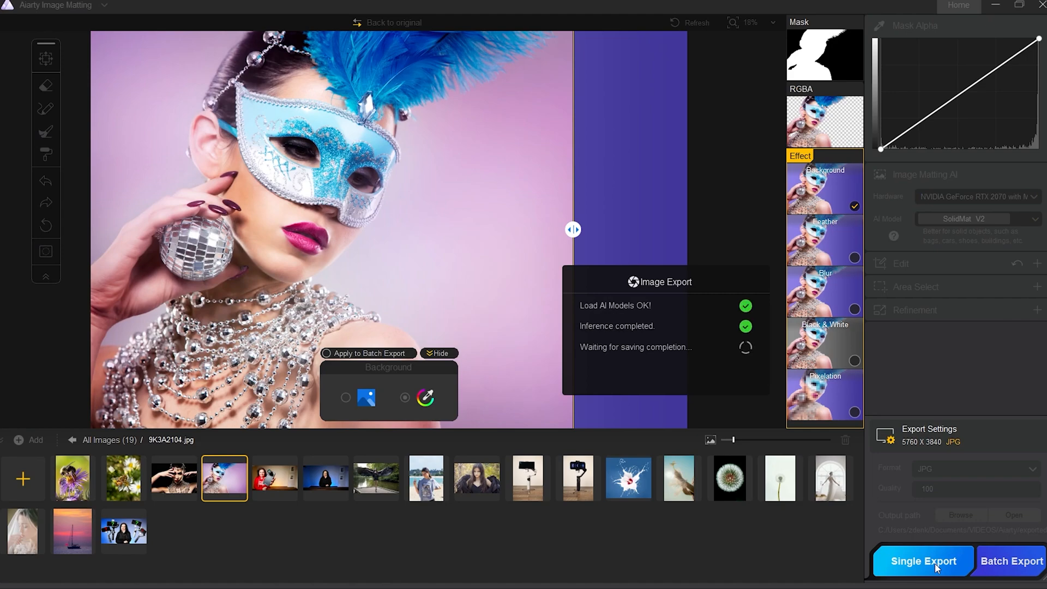
pyautogui.click(922, 561)
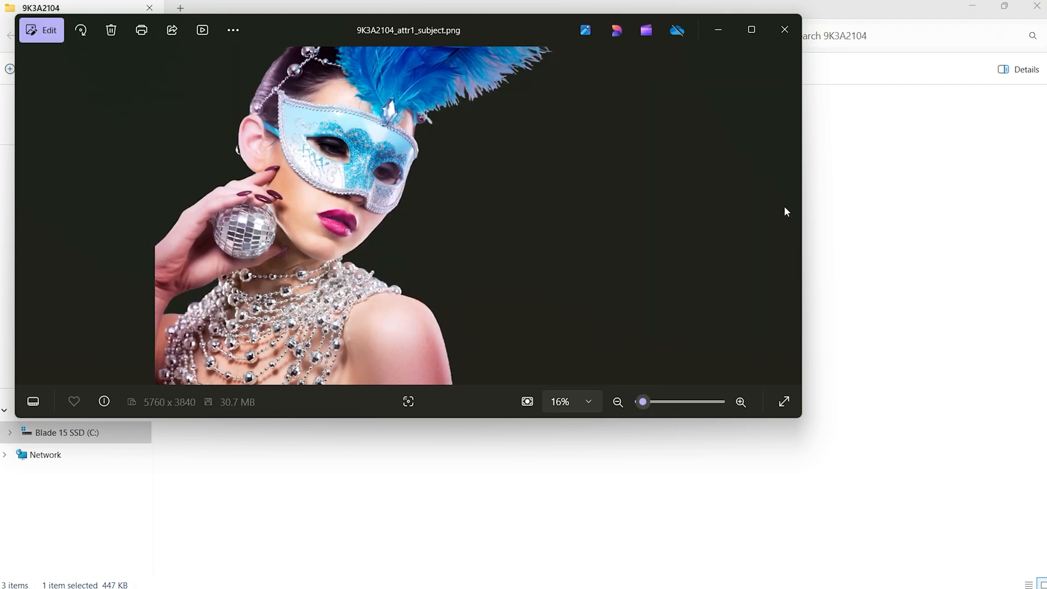
pyautogui.moveTo(784, 30)
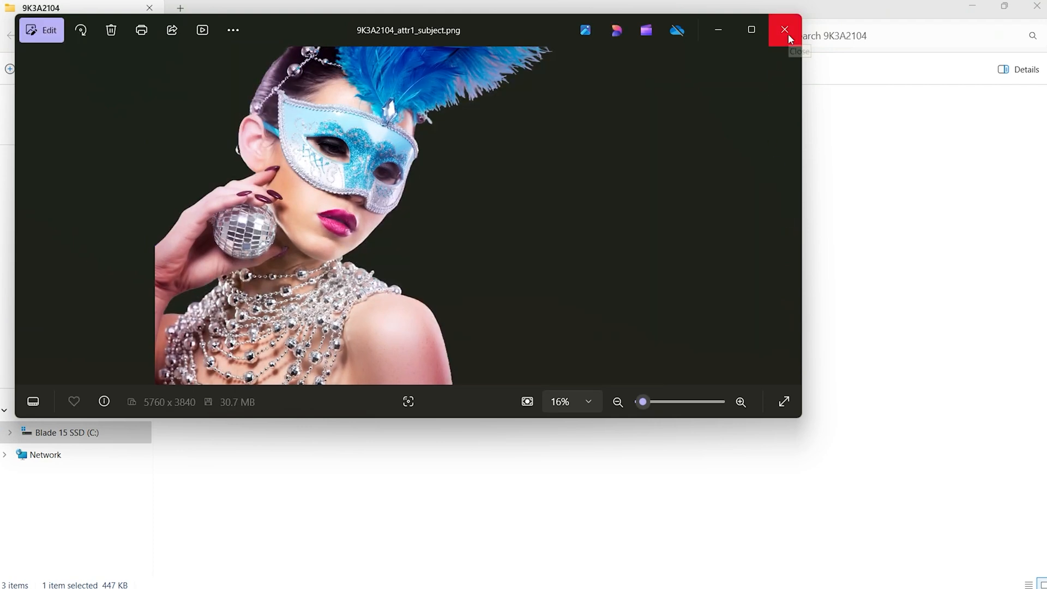
# - Close the Windows Photos viewer showing the exported cutout
pyautogui.click(784, 30)
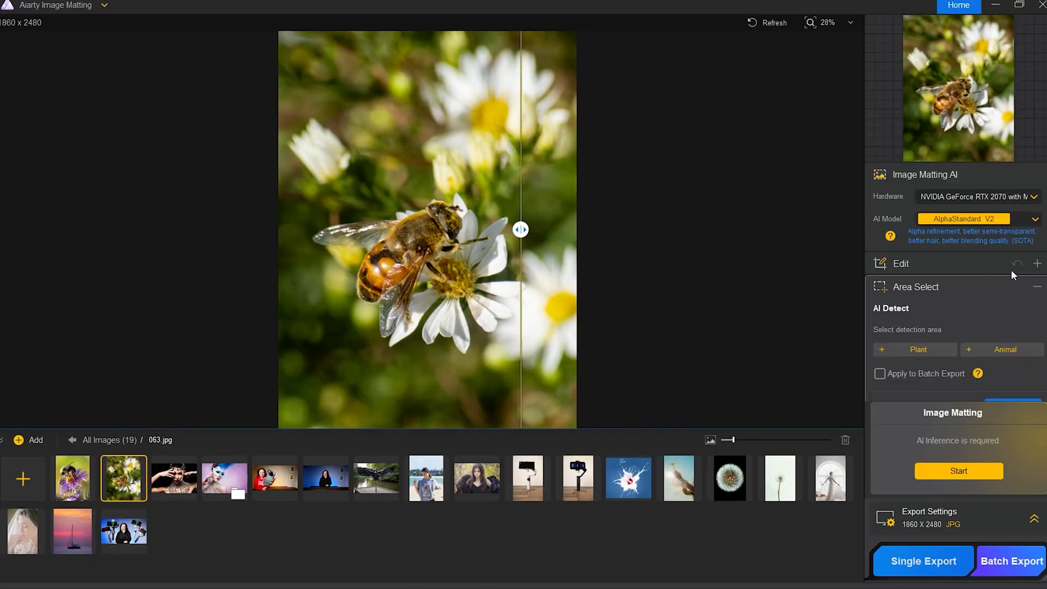
# - Detect Plant and Animal areas, keep only the Animal box around the bee, and start matting
pyautogui.click(914, 349)
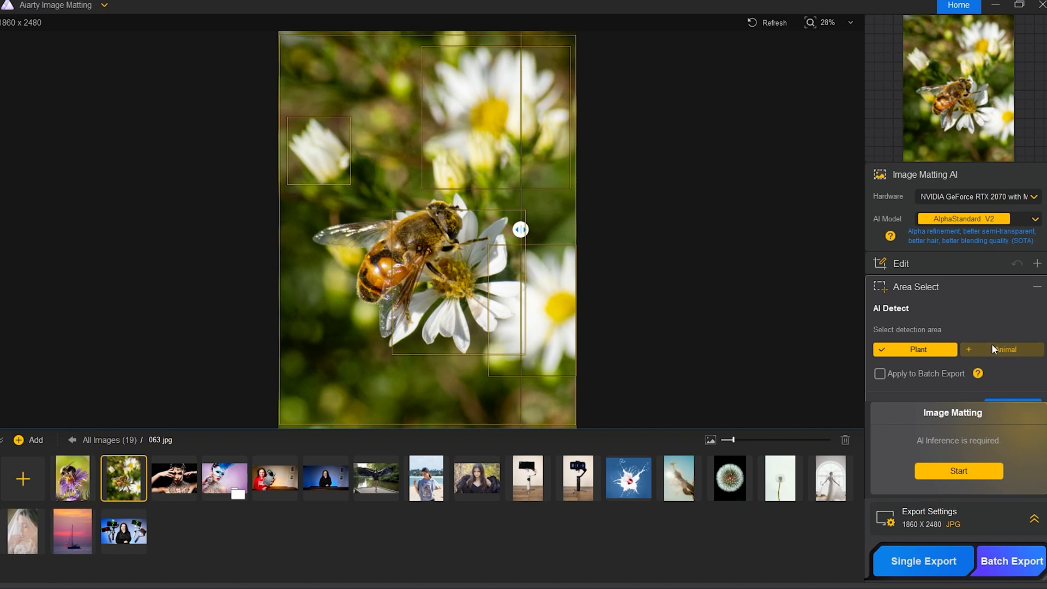
pyautogui.click(1003, 349)
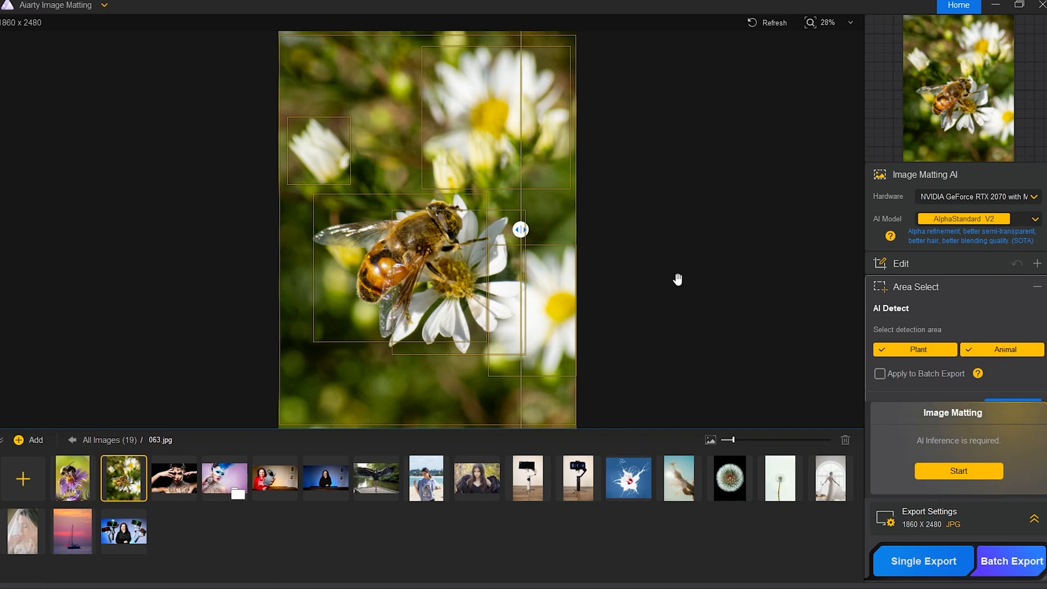
pyautogui.moveTo(358, 285)
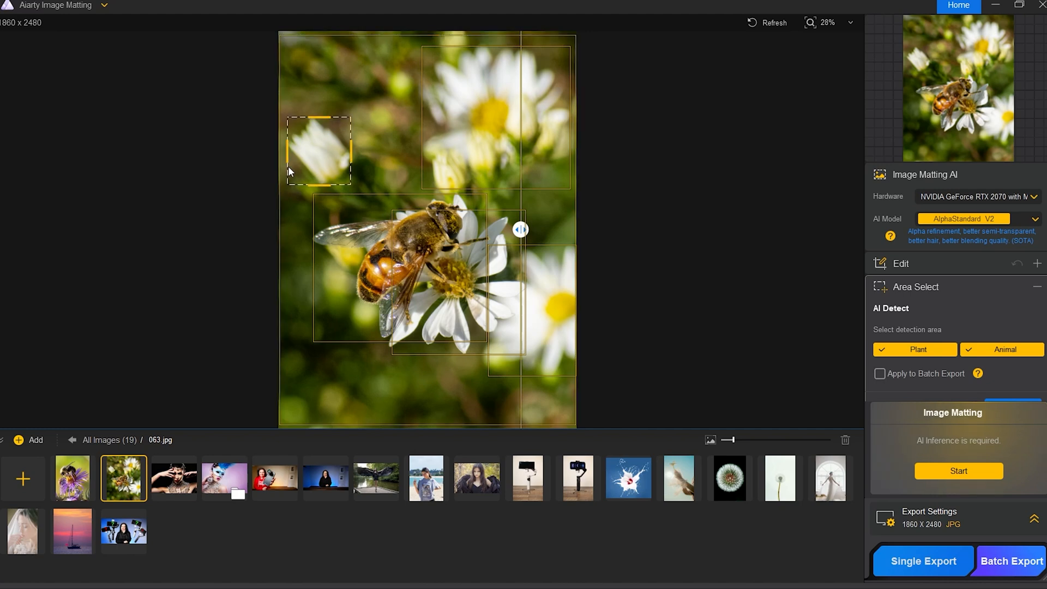
pyautogui.moveTo(330, 121)
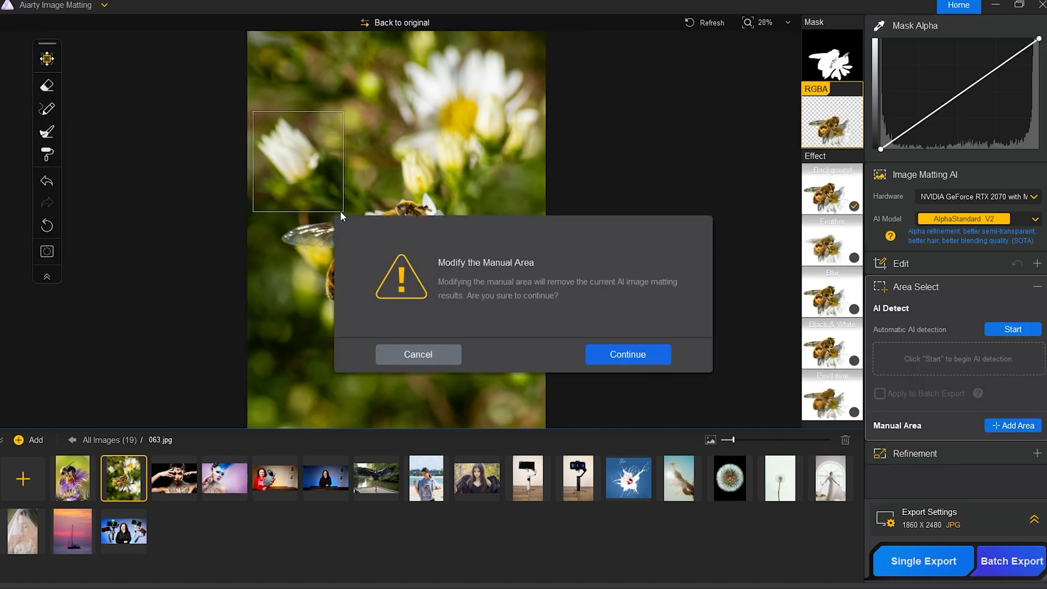
pyautogui.click(626, 355)
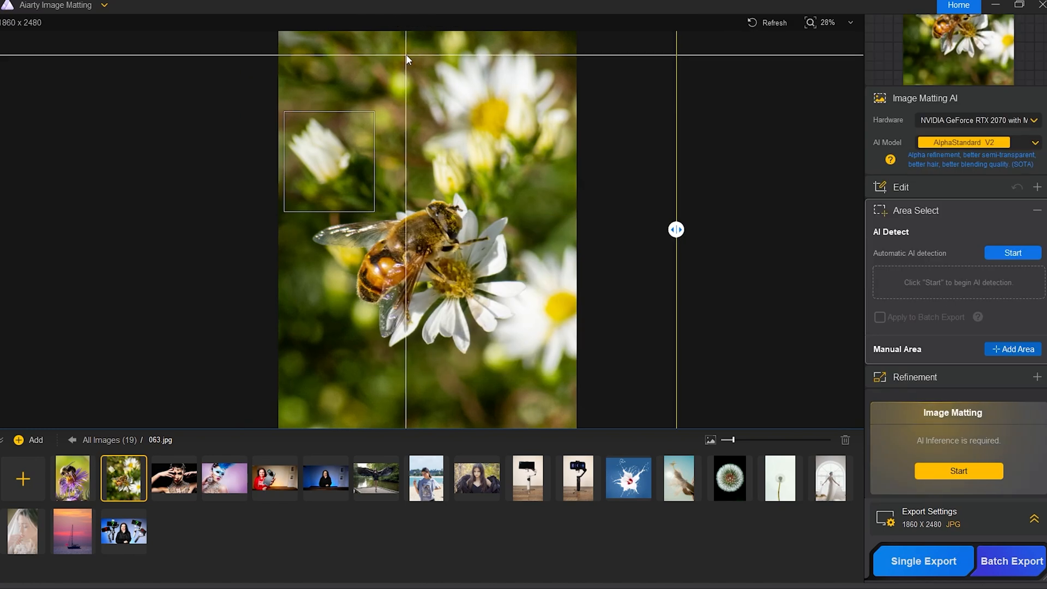
pyautogui.moveTo(412, 49); pyautogui.dragTo(554, 210)
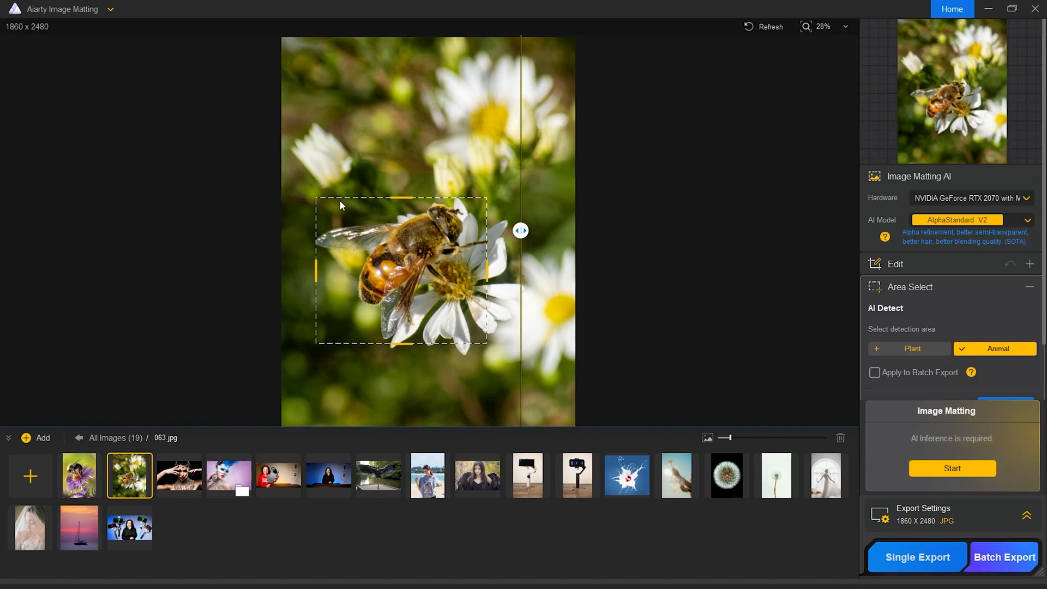
pyautogui.moveTo(403, 199)
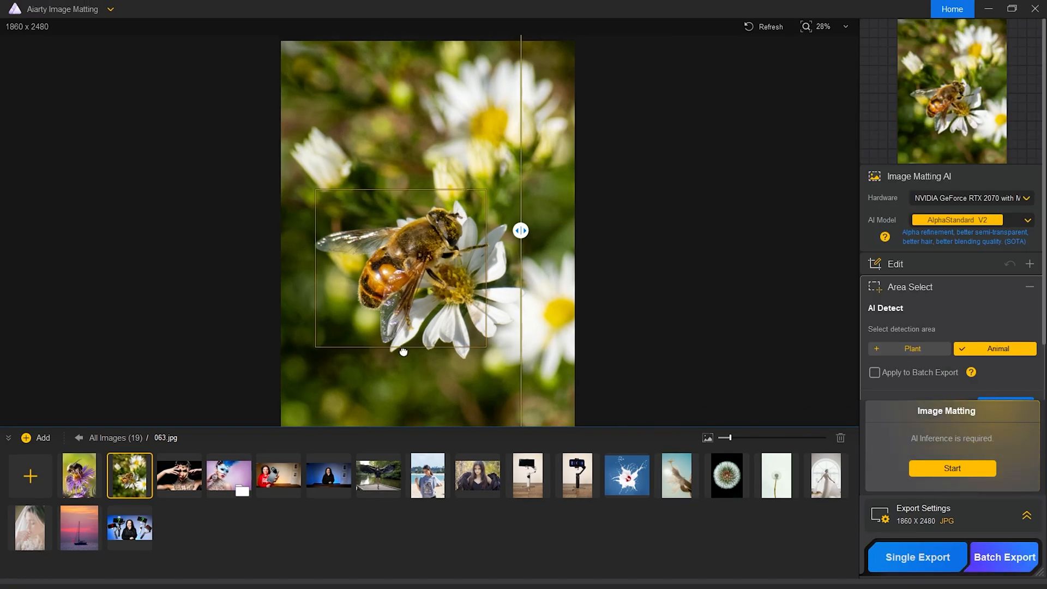
pyautogui.click(950, 468)
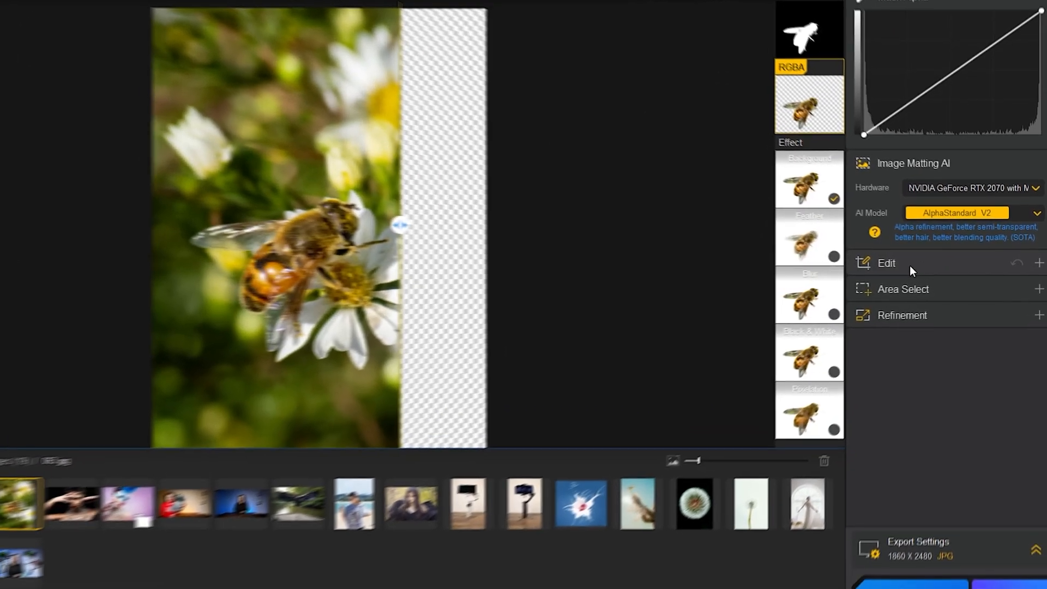
# - Upscale the bee photo 2x to 3720×4960 with Enhance Image, rotate it, then move to the winged dancer photo
pyautogui.click(885, 263)
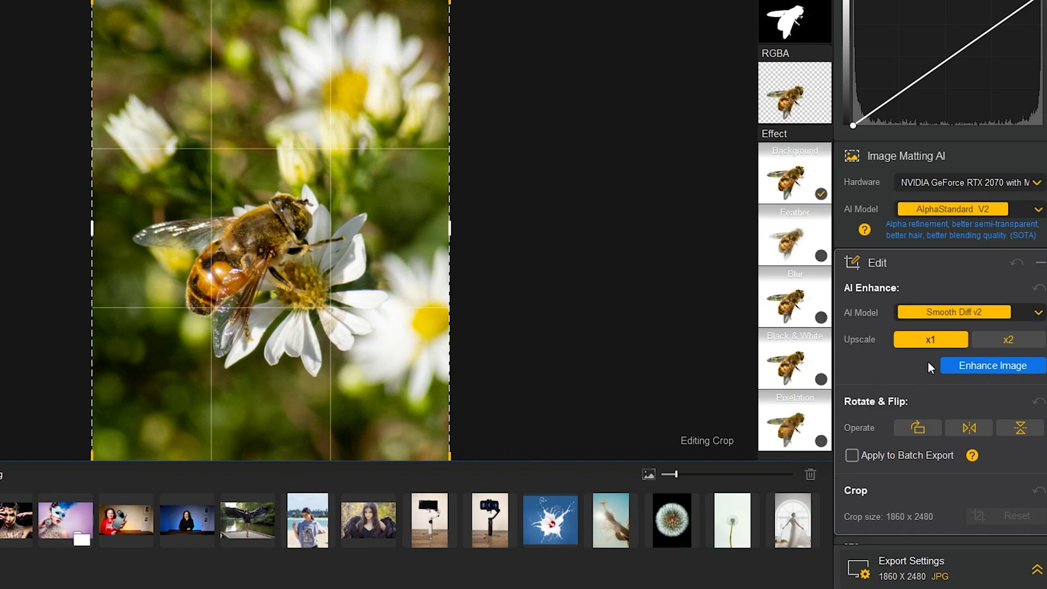
pyautogui.click(1008, 339)
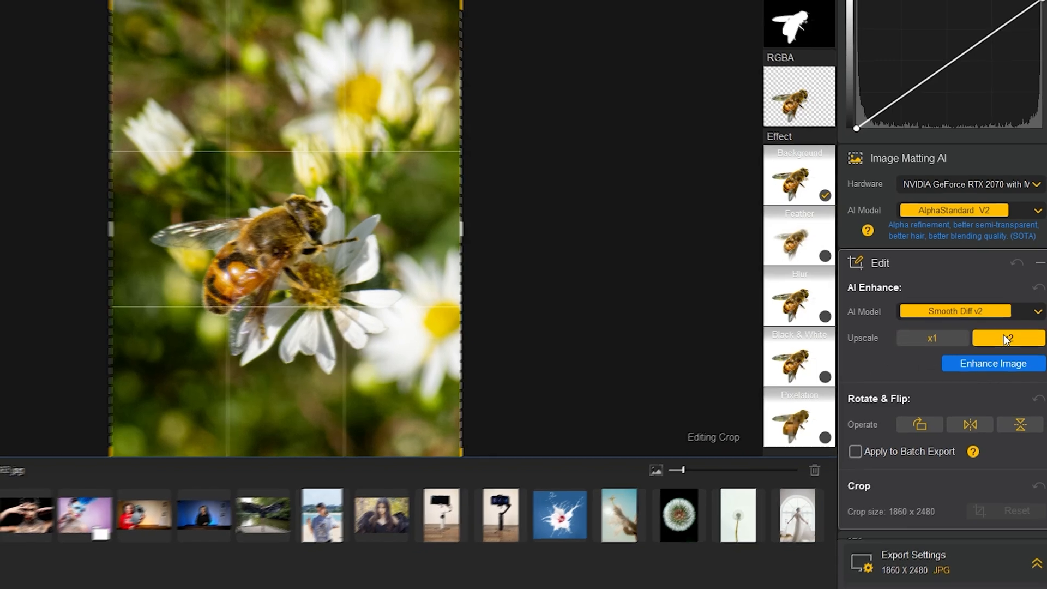
pyautogui.click(992, 363)
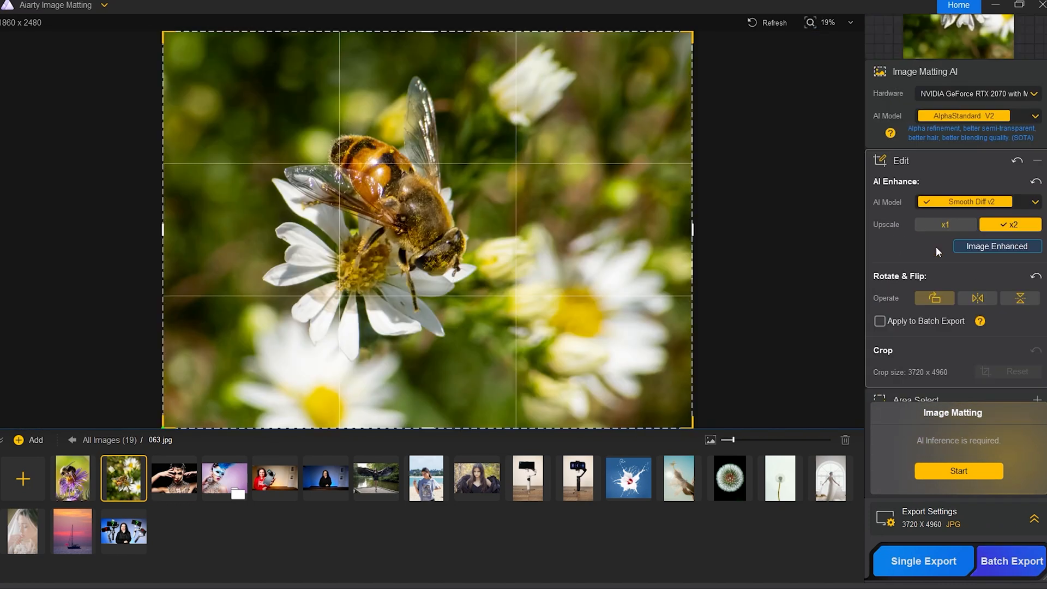
pyautogui.click(1020, 298)
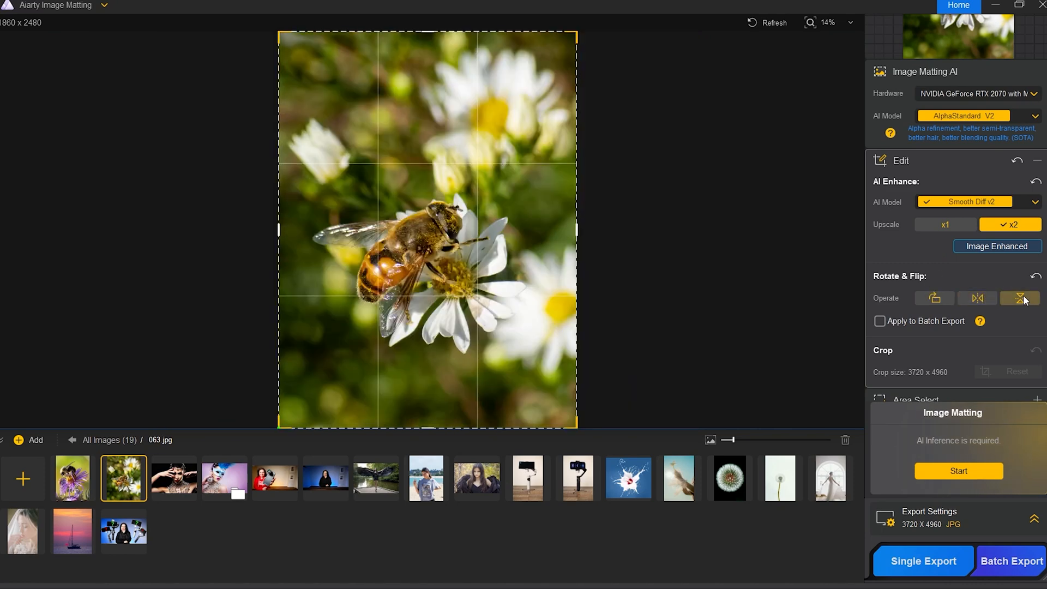
pyautogui.click(375, 477)
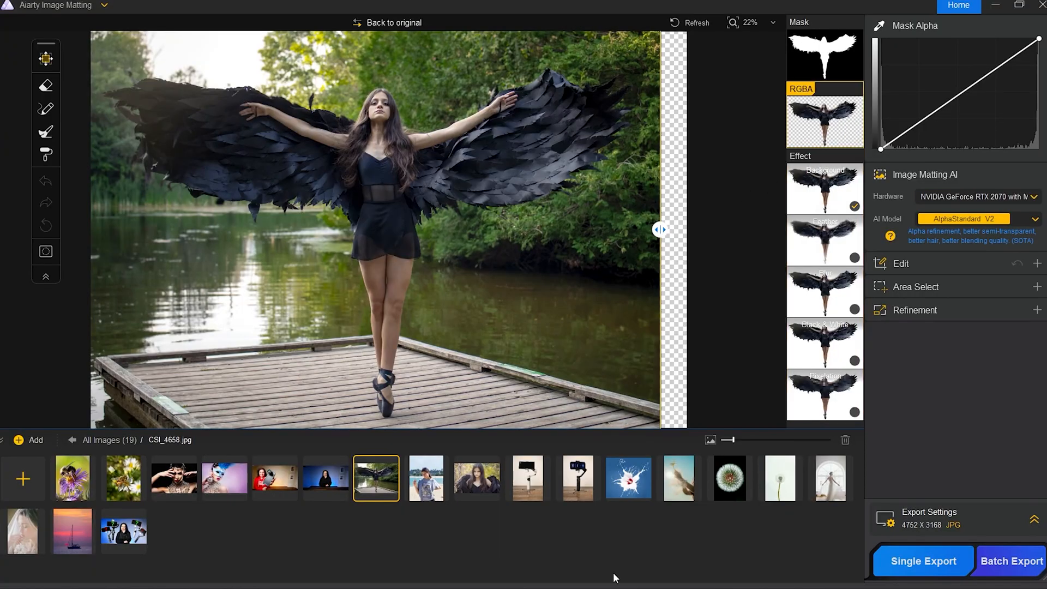
pyautogui.moveTo(352, 579)
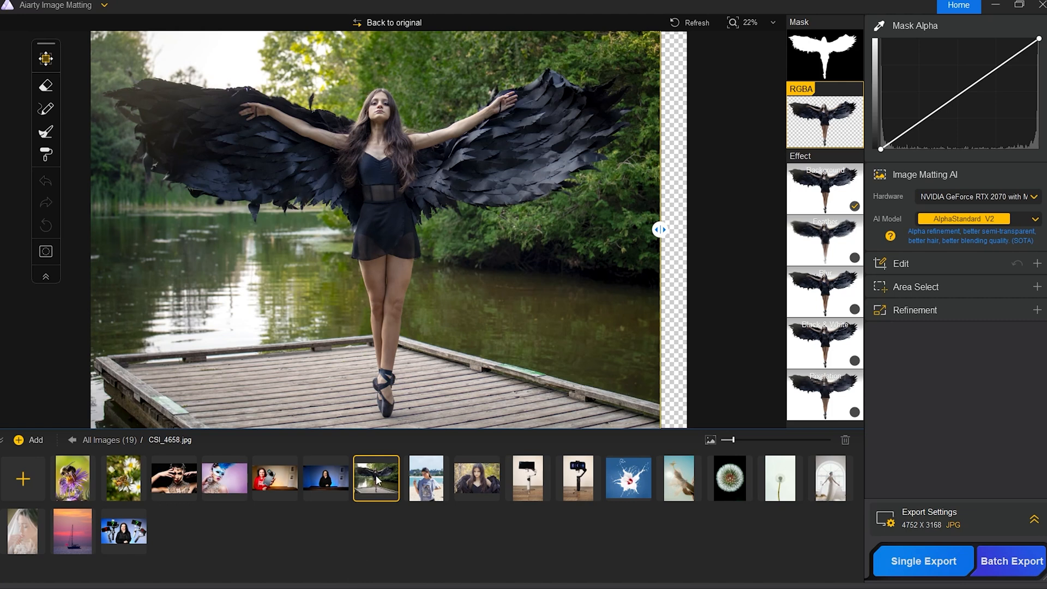
# - Slide the before/after divider across the winged dancer cut-out, then move to the dandelion photo
pyautogui.moveTo(657, 229); pyautogui.dragTo(528, 229)
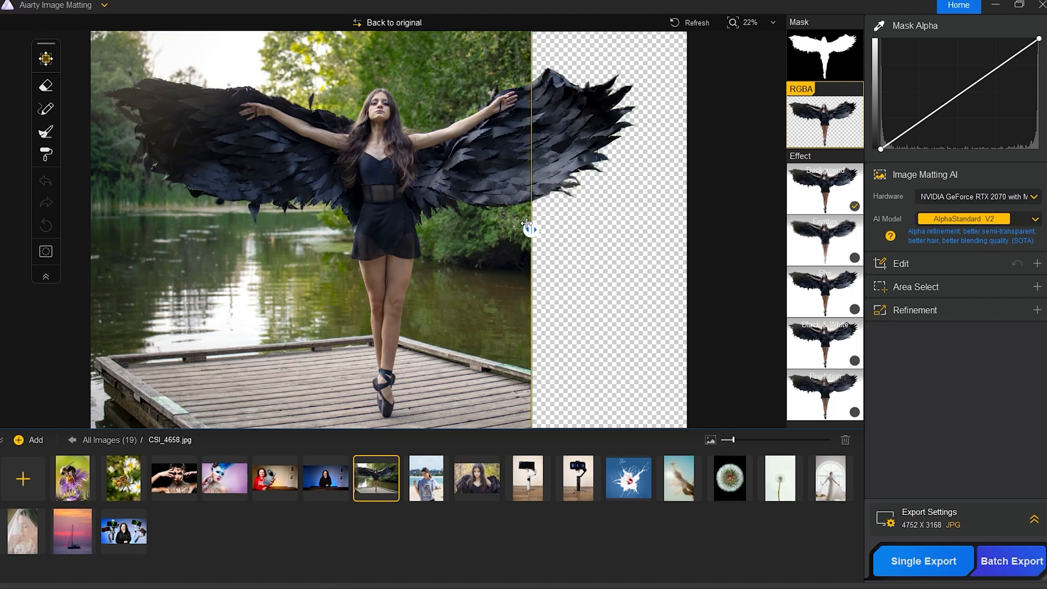
pyautogui.moveTo(528, 229); pyautogui.dragTo(90, 229)
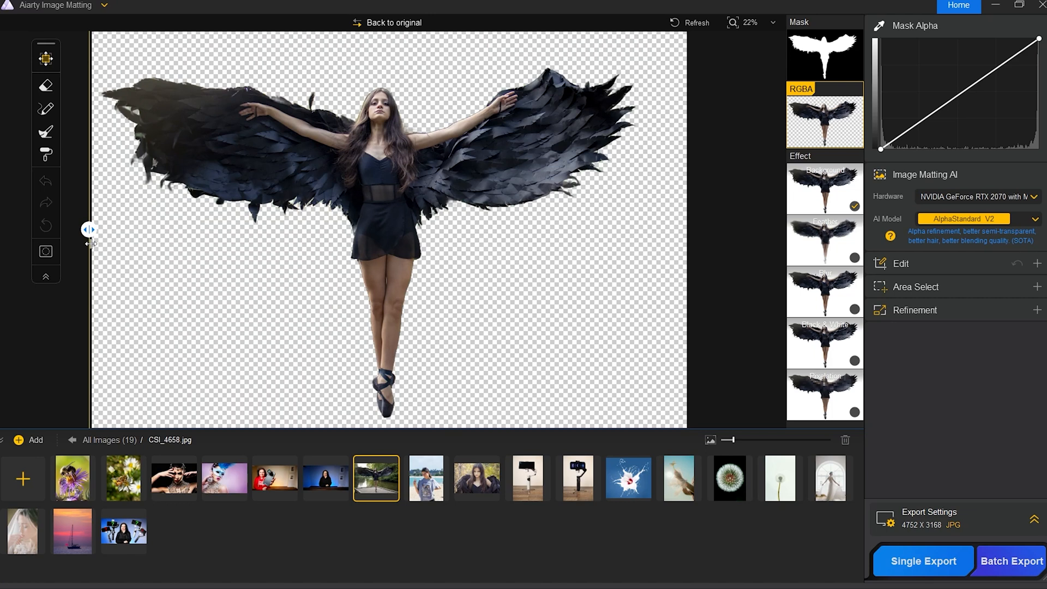
pyautogui.moveTo(88, 229); pyautogui.dragTo(559, 229)
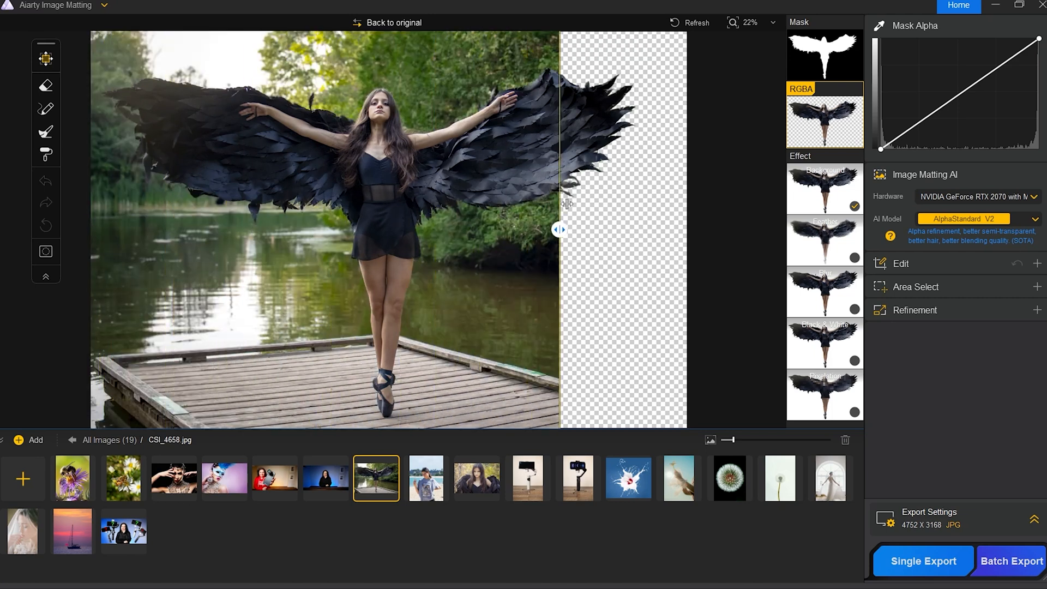
pyautogui.click(729, 478)
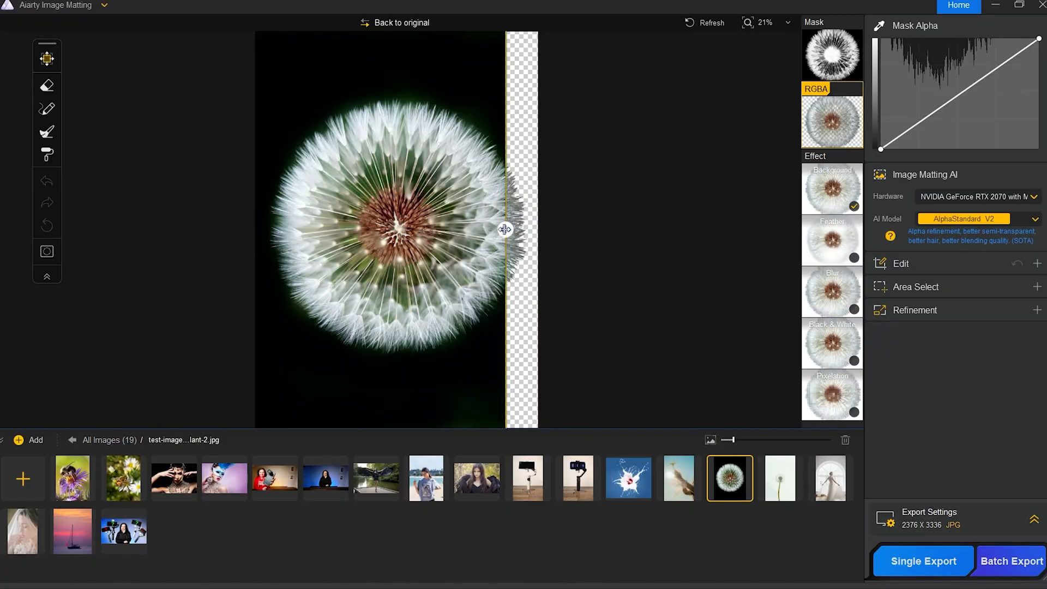
# - Compare the dandelion seed cut-out against the original, enlarging the view to check seed edges
pyautogui.moveTo(506, 230); pyautogui.dragTo(335, 230)
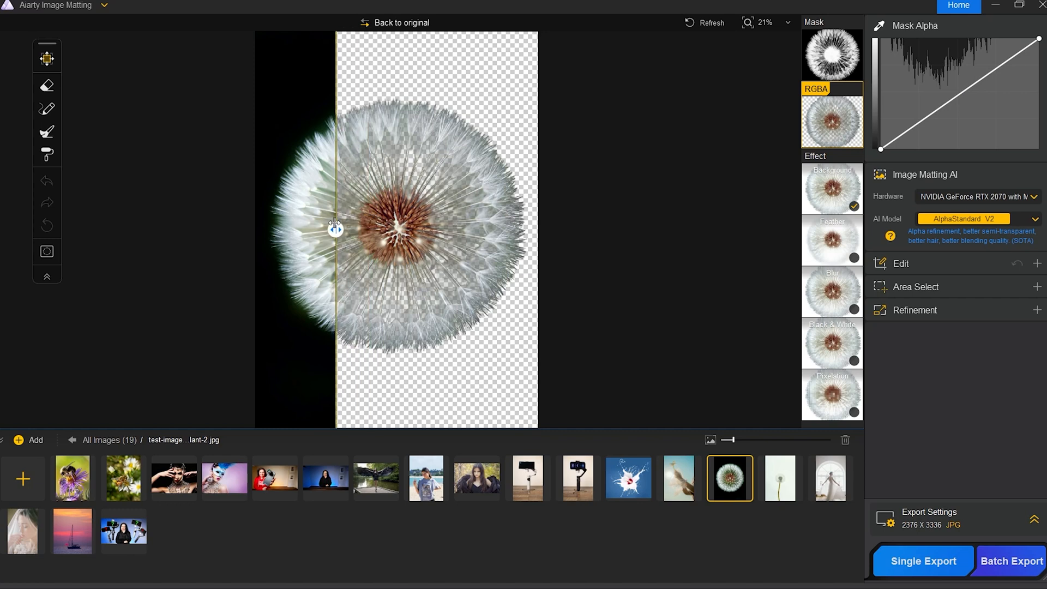
pyautogui.moveTo(334, 229); pyautogui.dragTo(261, 229)
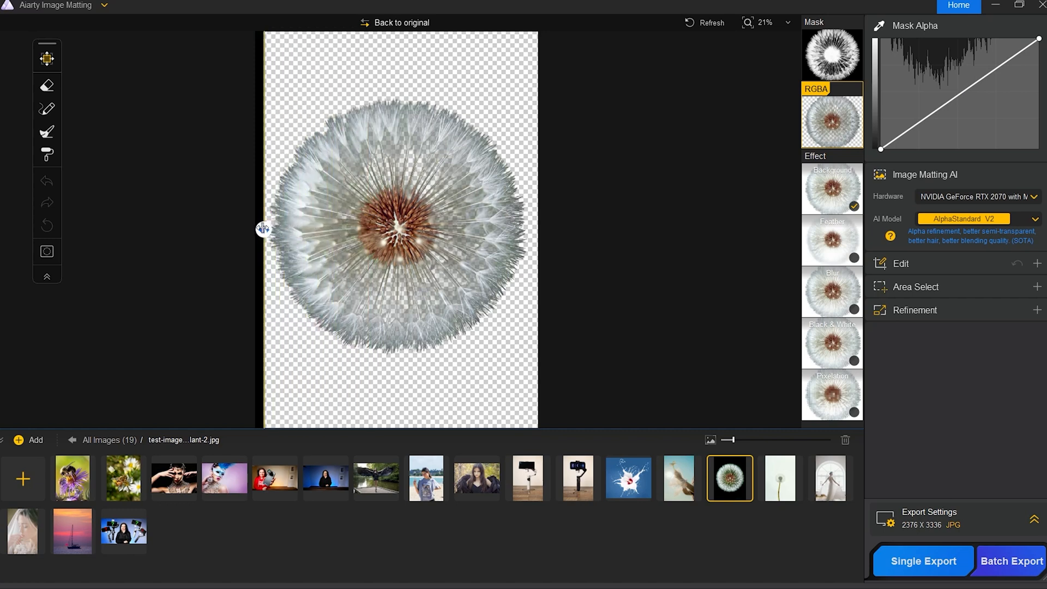
pyautogui.moveTo(753, 35)
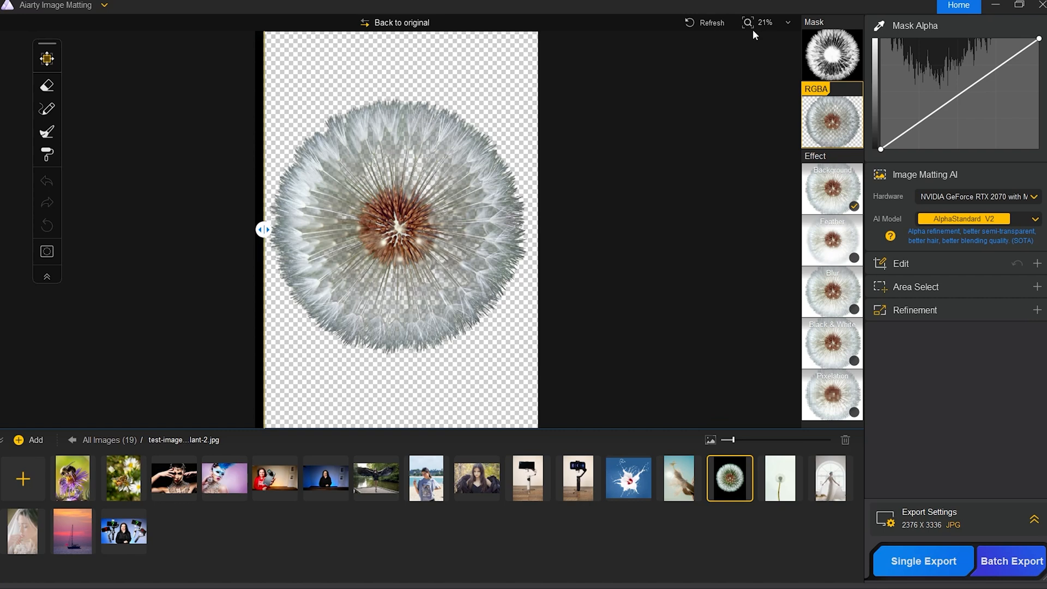
pyautogui.click(767, 23)
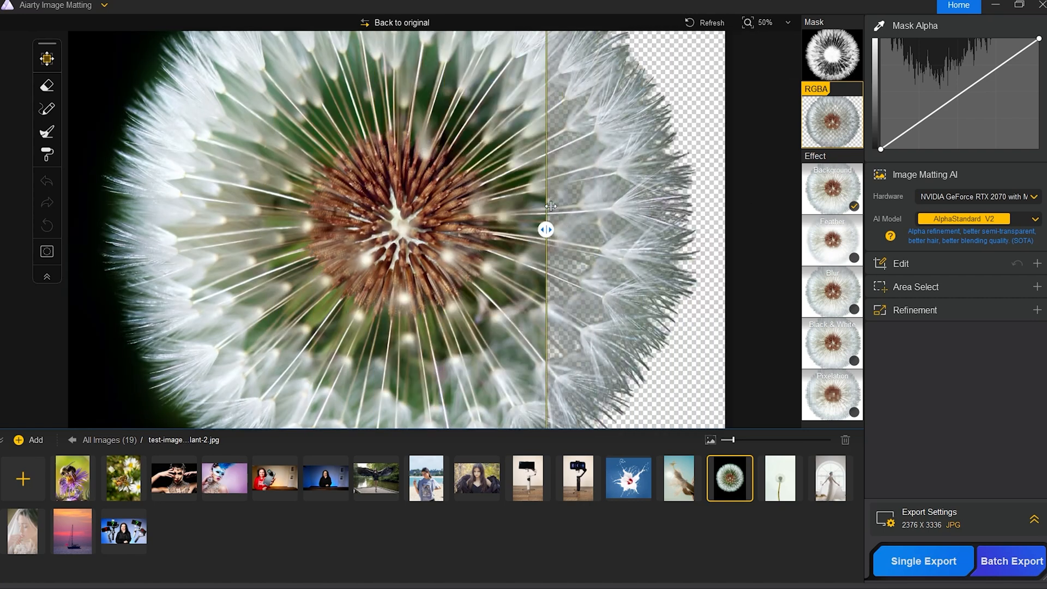
pyautogui.moveTo(546, 229); pyautogui.dragTo(468, 229)
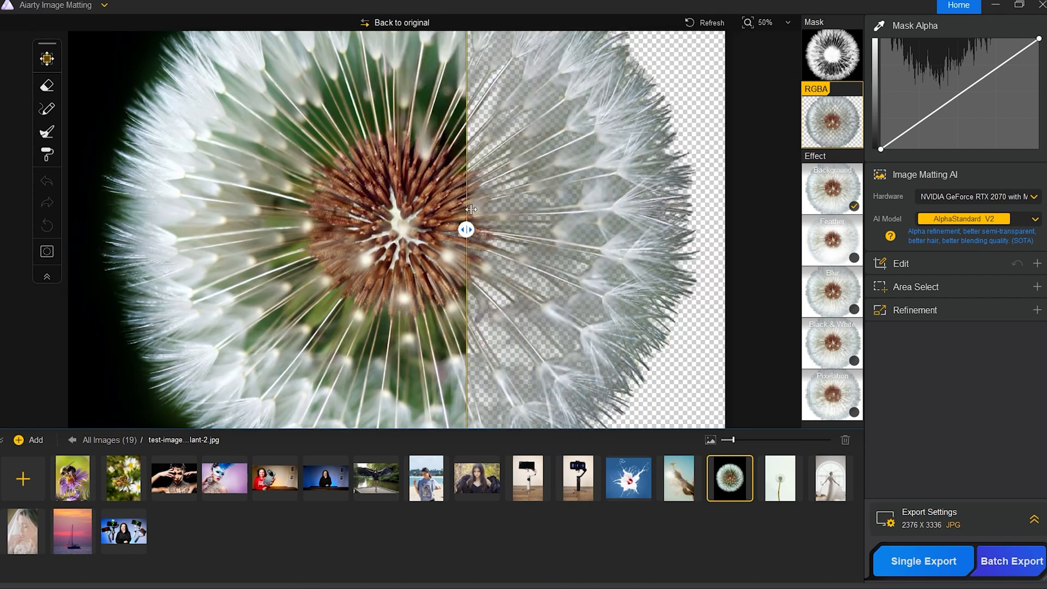
# - Review the stemmed dandelion photo enlarged, then switch to the wedding dress photo
pyautogui.click(778, 477)
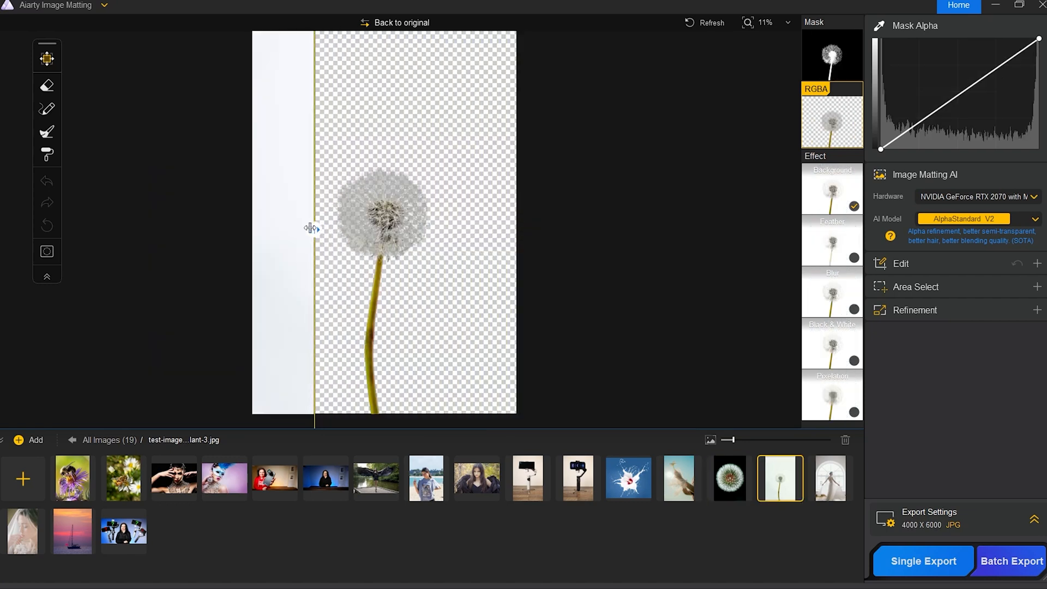
pyautogui.click(765, 22)
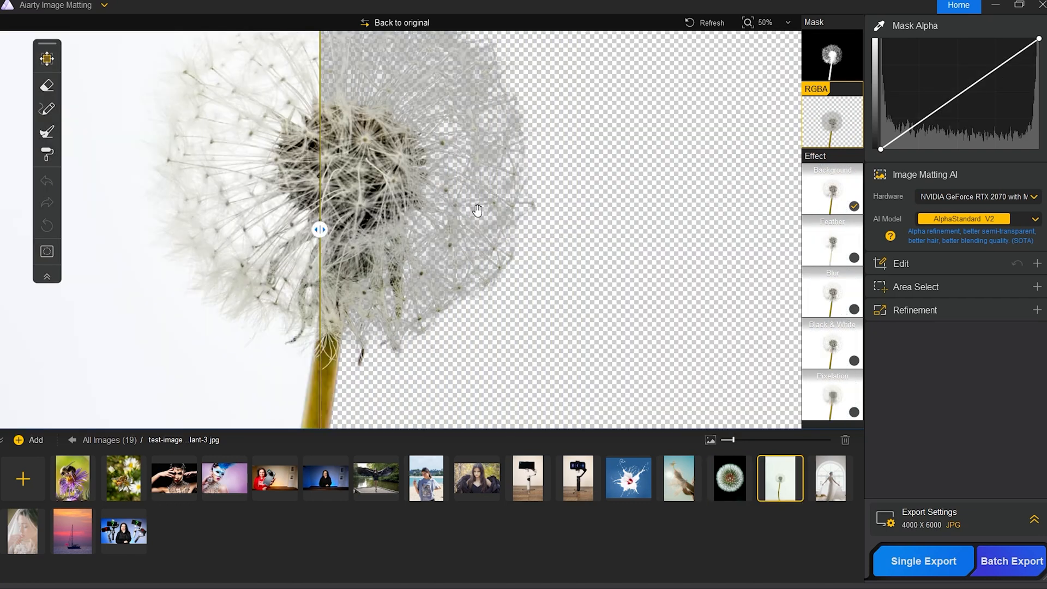
pyautogui.click(830, 478)
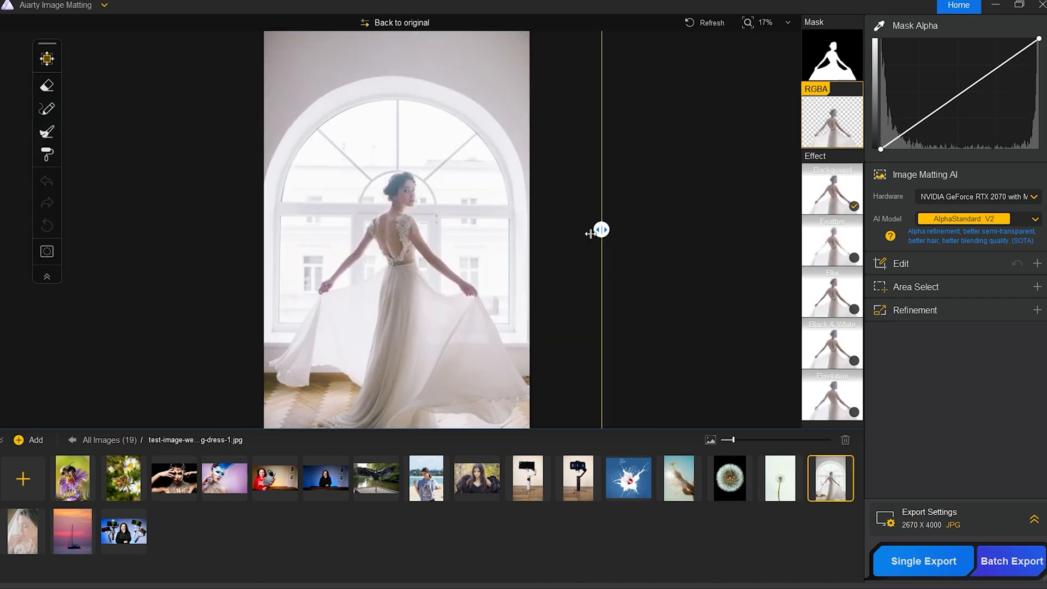
# - Slide the divider across the wedding dress cut-out, then across the sunset yacht cut-out
pyautogui.moveTo(600, 230); pyautogui.dragTo(290, 231)
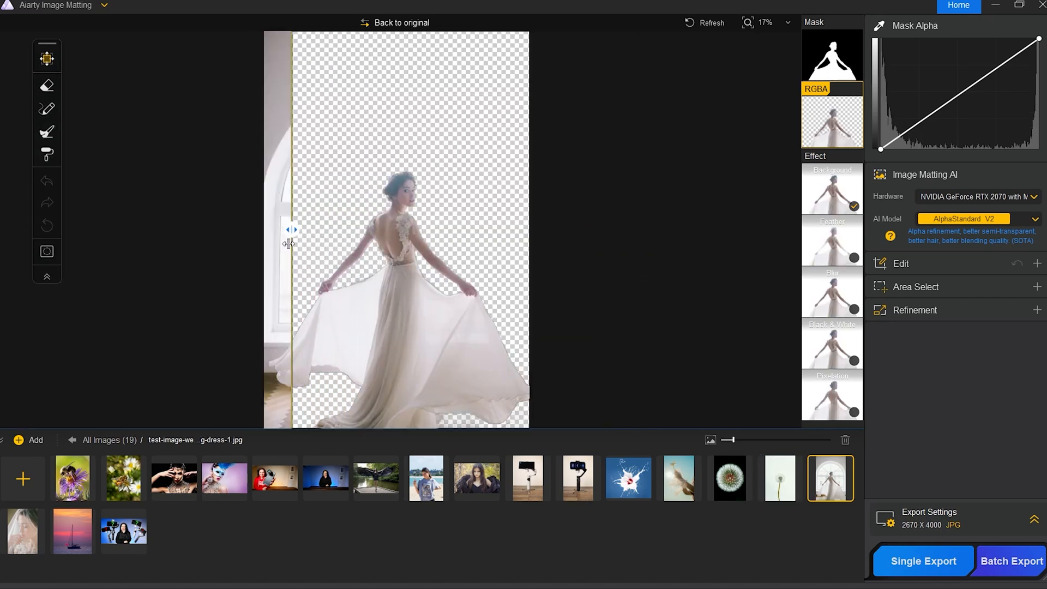
pyautogui.moveTo(290, 229); pyautogui.dragTo(310, 229)
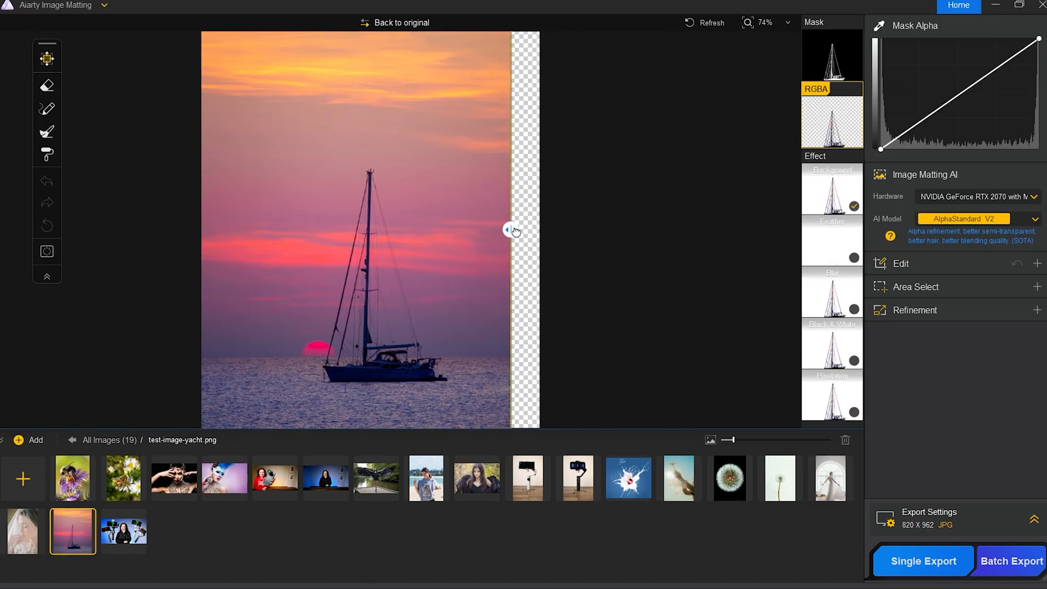
pyautogui.moveTo(511, 229); pyautogui.dragTo(263, 229)
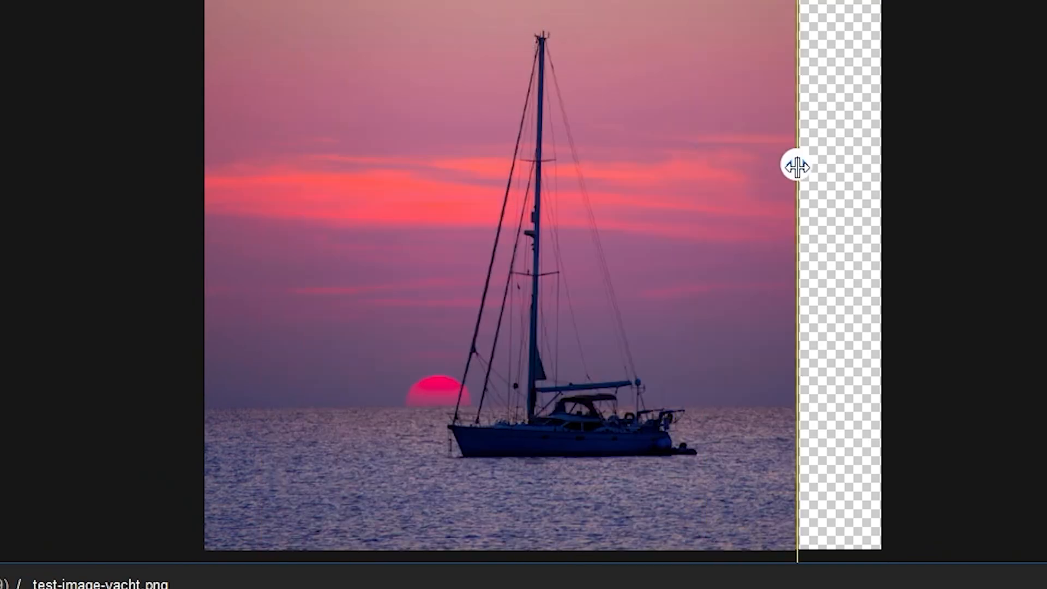
pyautogui.moveTo(795, 165); pyautogui.dragTo(361, 166)
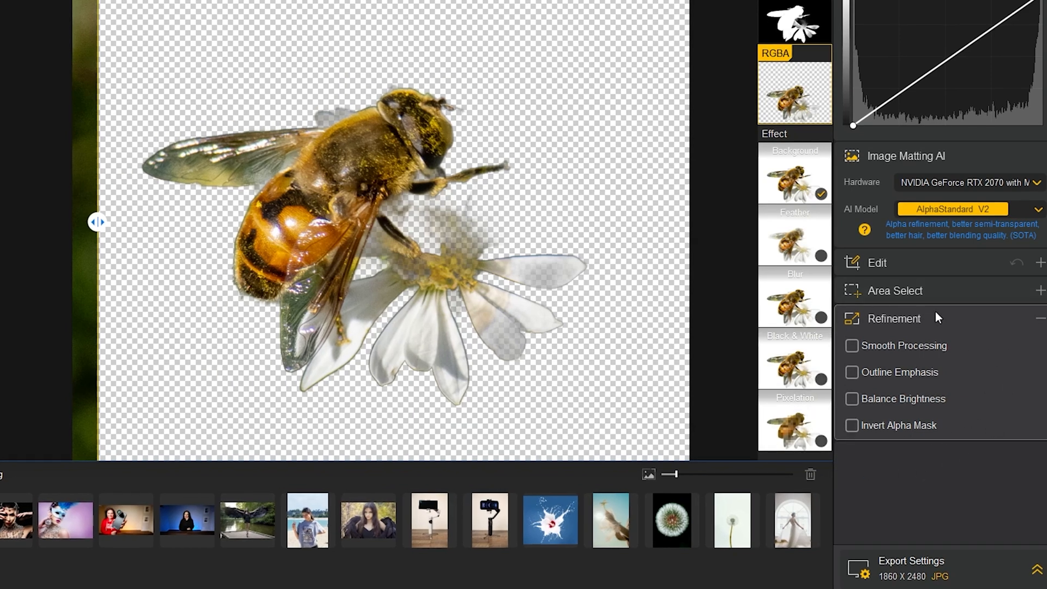
pyautogui.moveTo(951, 290)
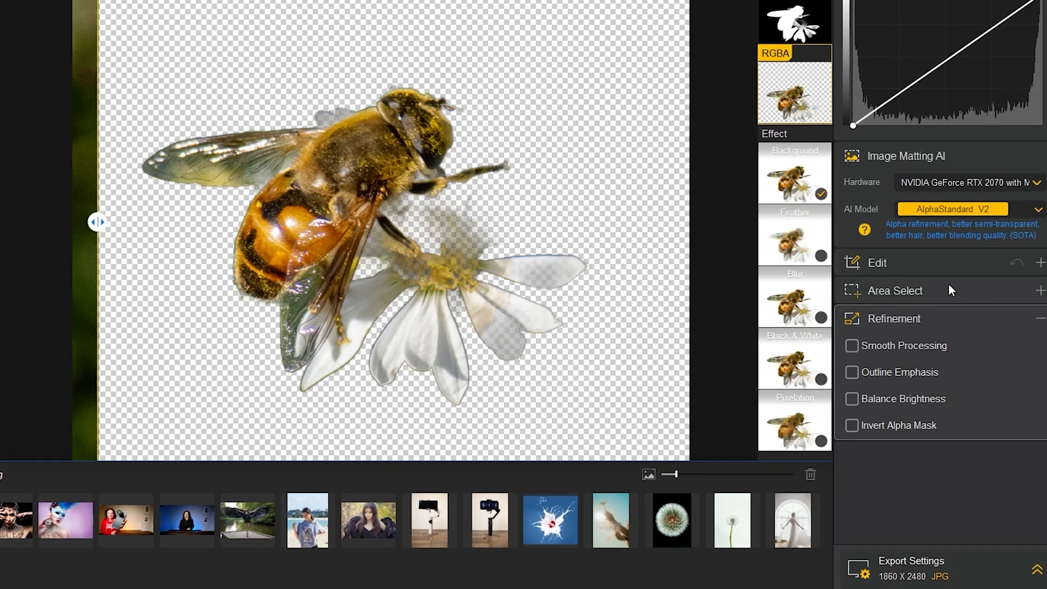
# - Keep Smooth Processing and Outline Emphasis on; try Balance Brightness and Invert Alpha Mask and leave them off
pyautogui.click(852, 346)
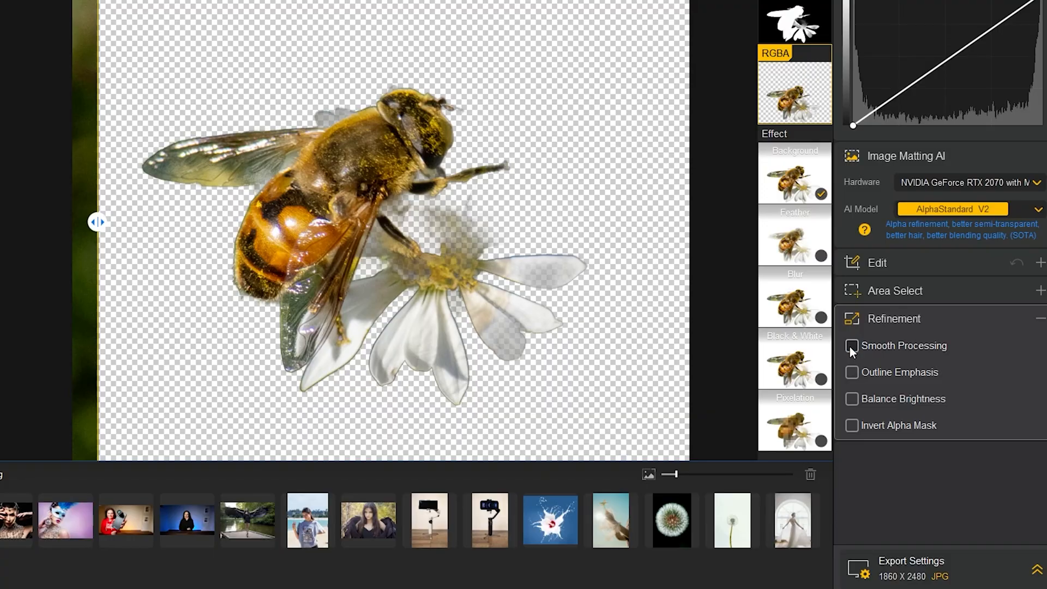
pyautogui.click(851, 346)
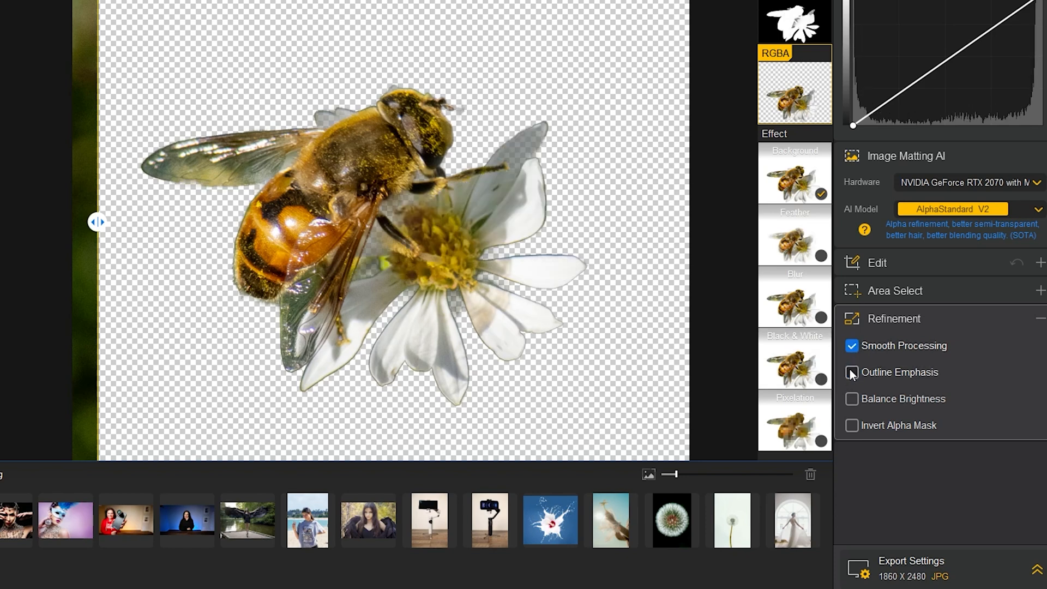
pyautogui.click(852, 372)
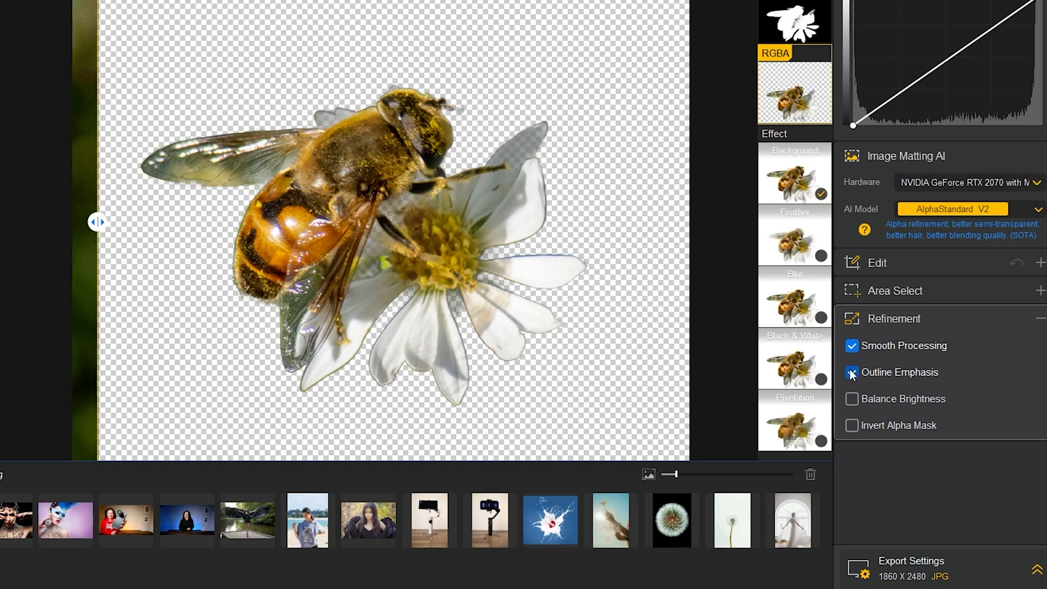
pyautogui.click(852, 372)
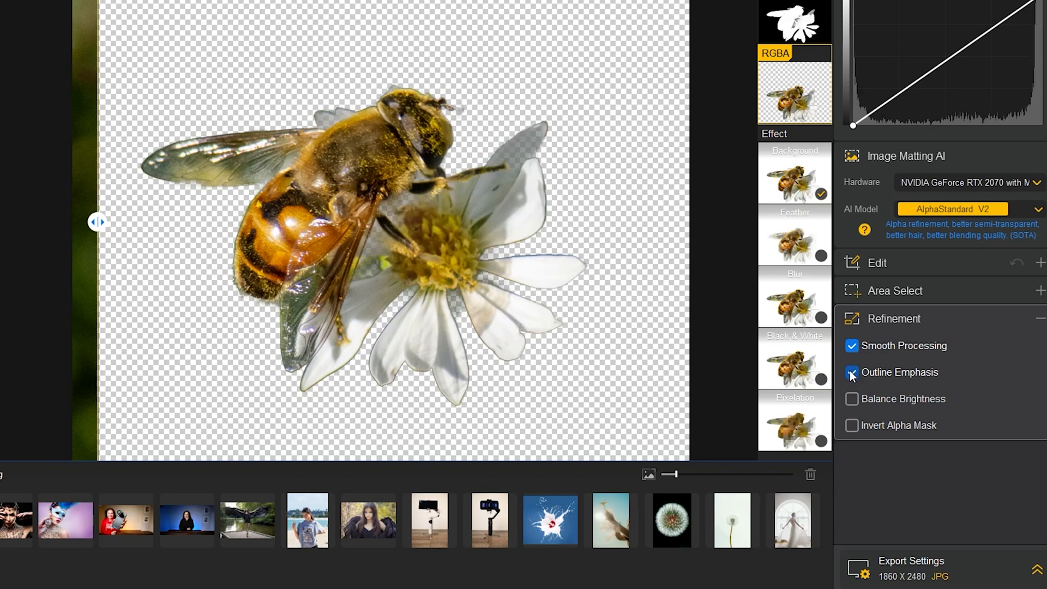
pyautogui.click(851, 399)
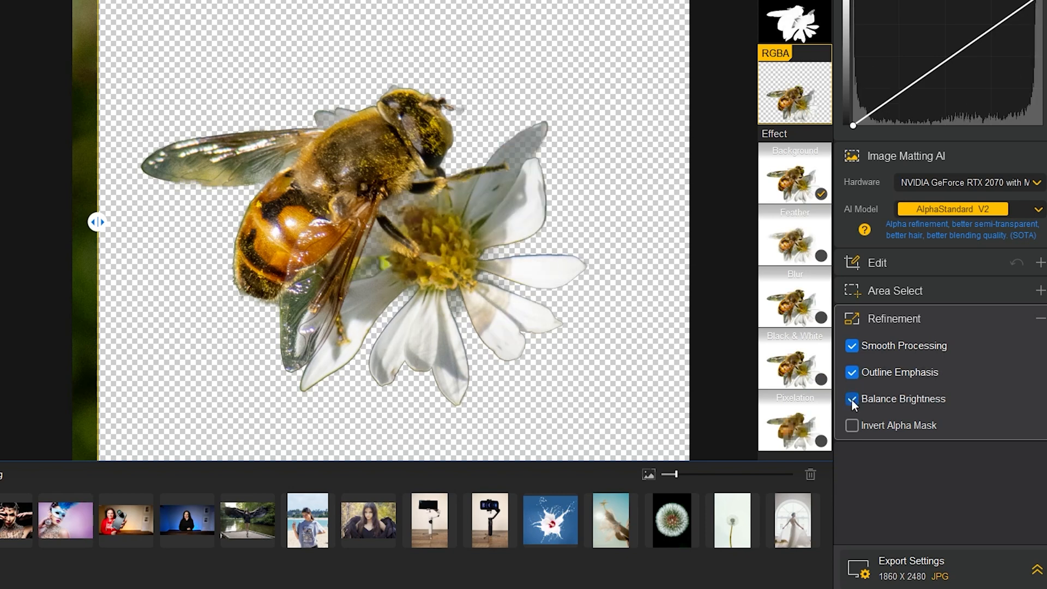
pyautogui.click(852, 399)
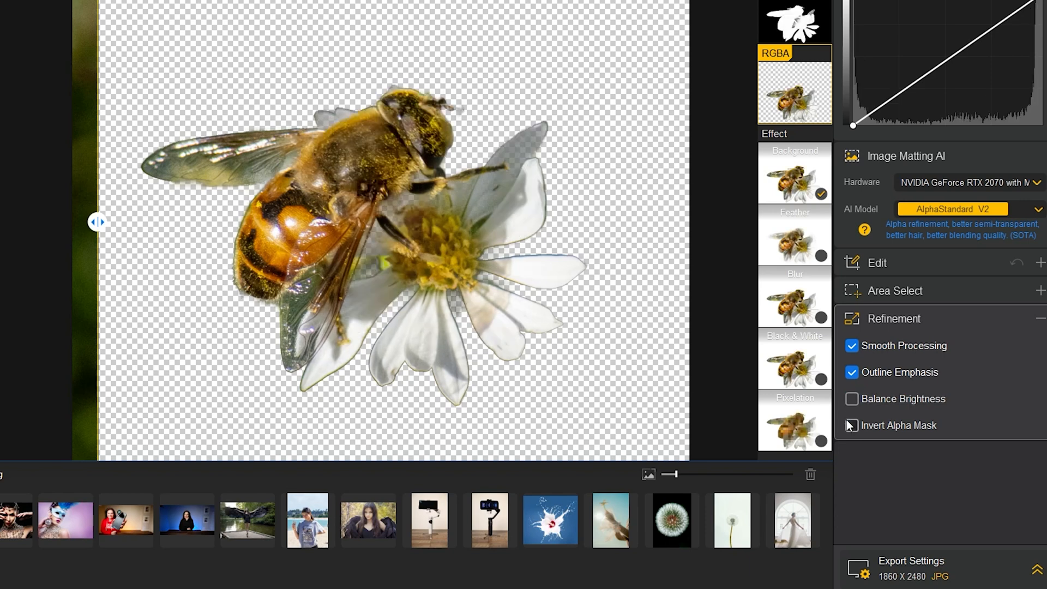
pyautogui.click(852, 426)
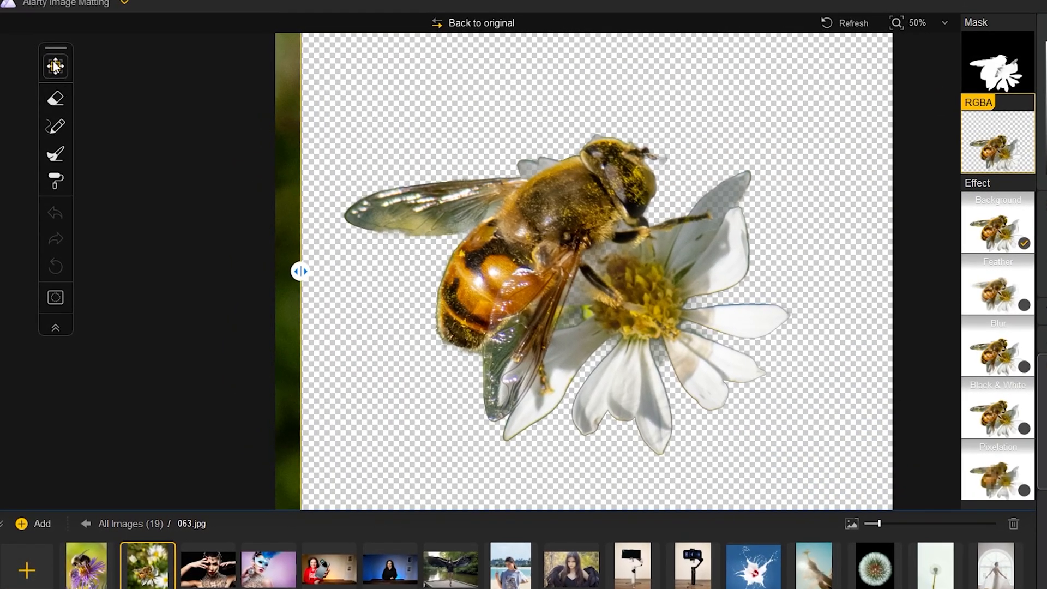
# - Erase the leftover fringe along the bee's back and a stray spot at the daisy petal edge
pyautogui.click(56, 64)
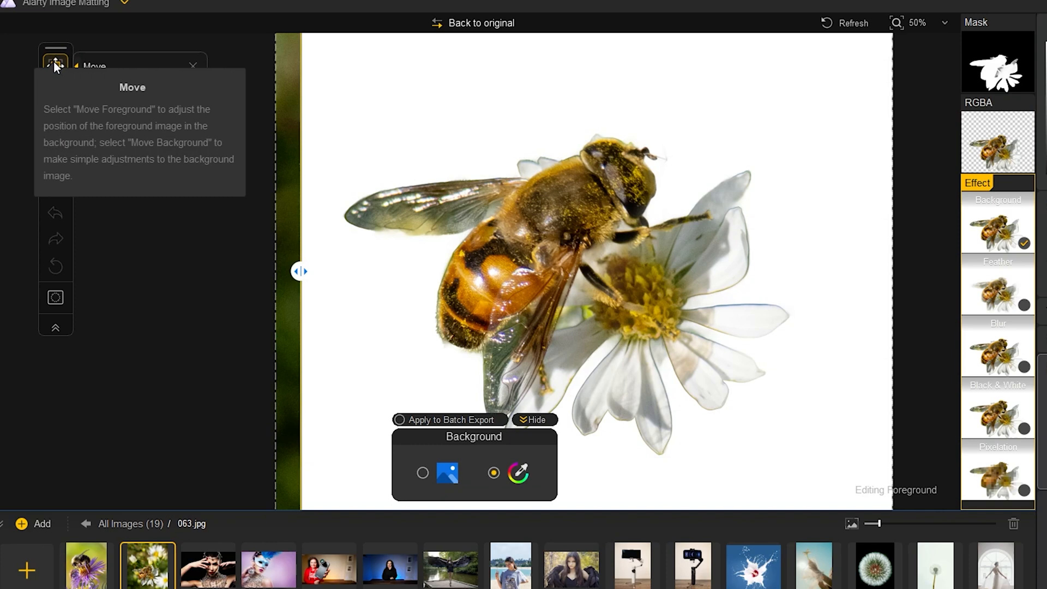
pyautogui.click(56, 98)
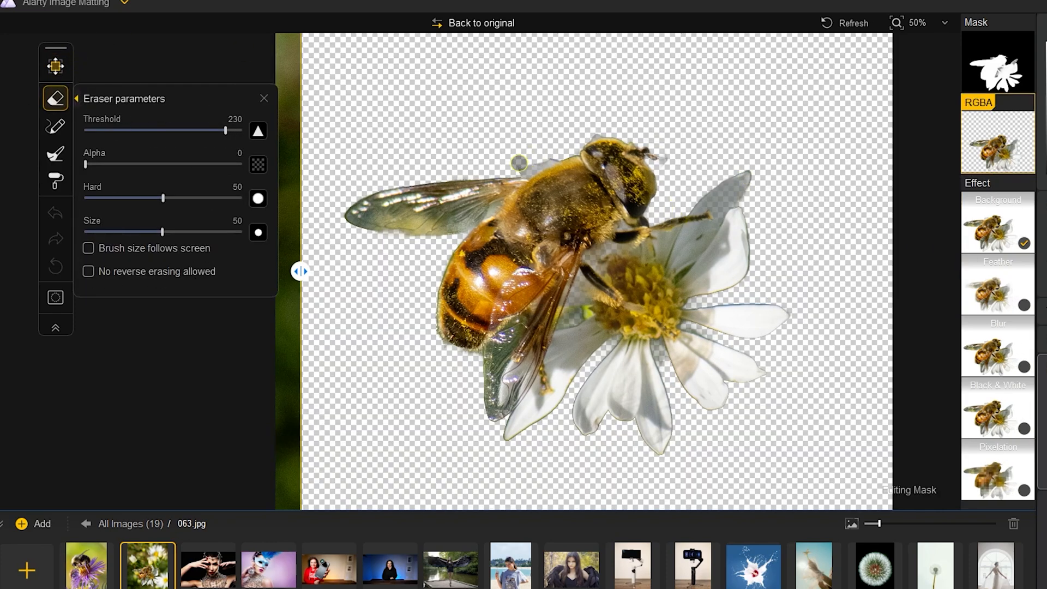
pyautogui.moveTo(519, 163); pyautogui.dragTo(563, 145)
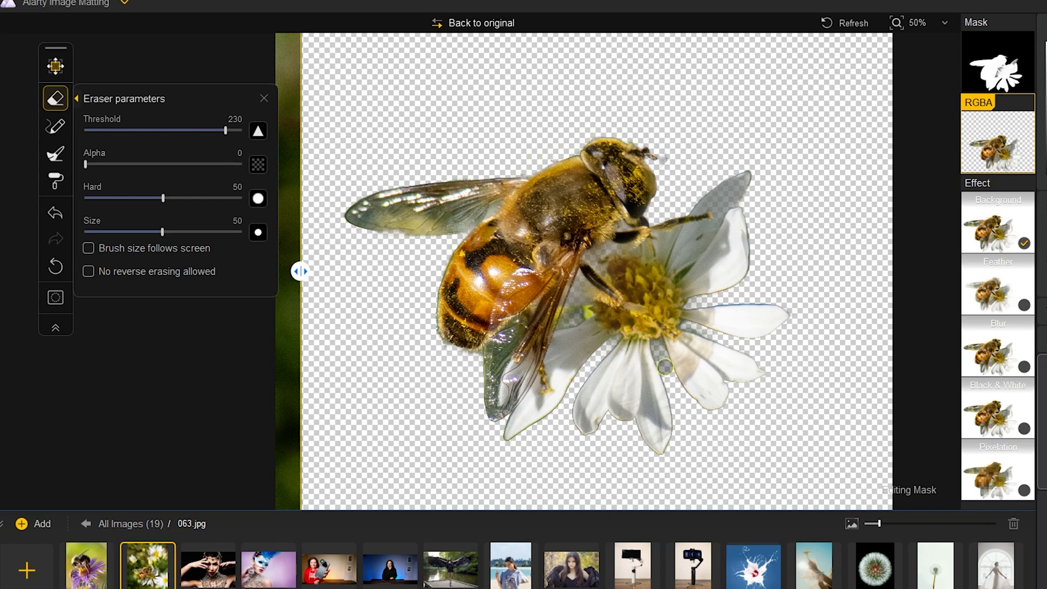
pyautogui.click(268, 566)
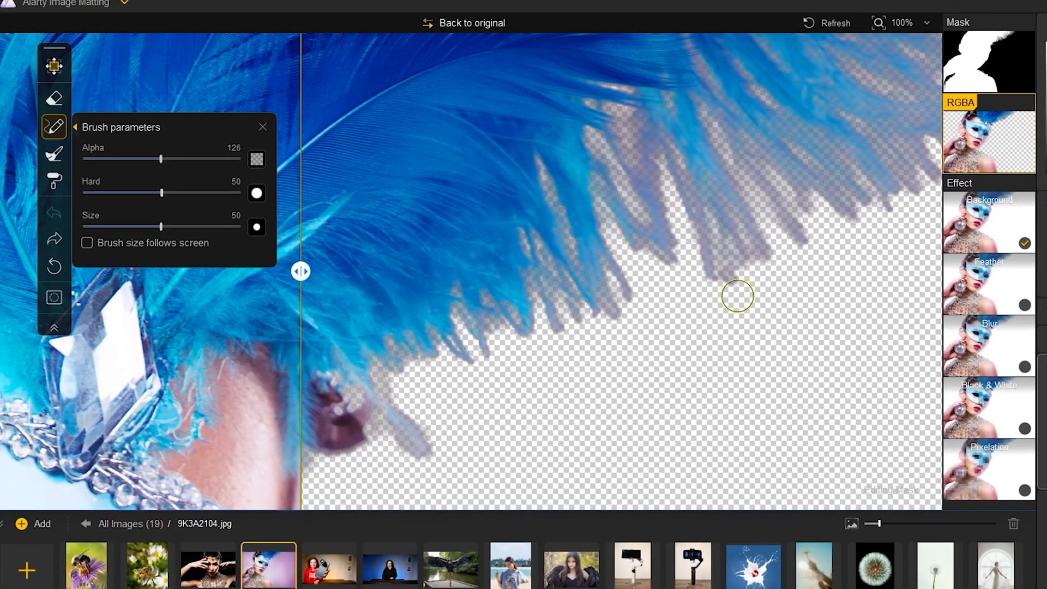
# - Brush the missing blue feather tips back into the portrait cut-out and apply Dodge and Burn touch-ups
pyautogui.moveTo(737, 295); pyautogui.dragTo(711, 243)
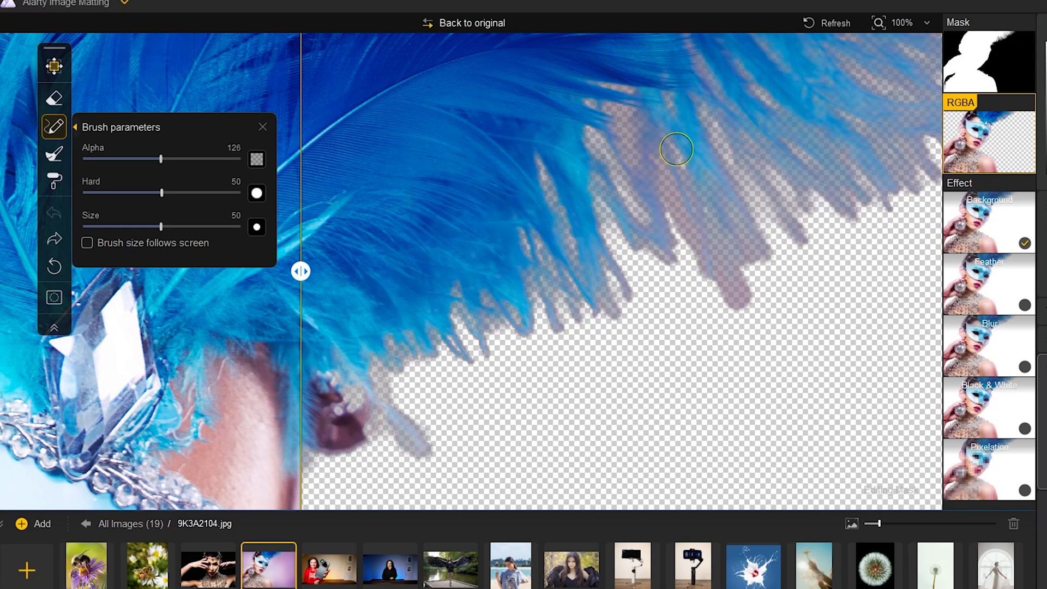
pyautogui.click(53, 154)
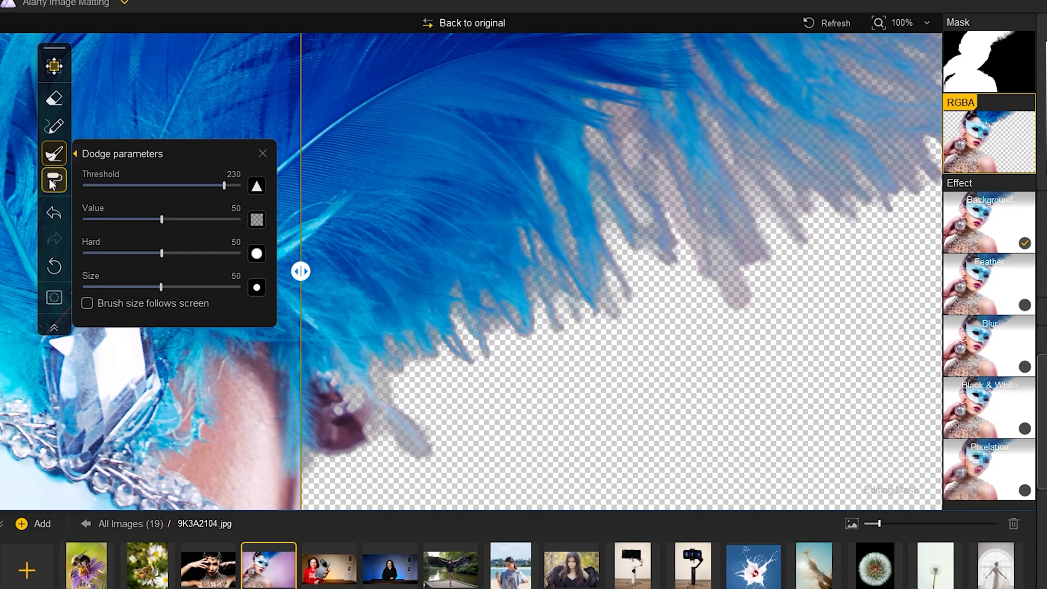
pyautogui.click(53, 180)
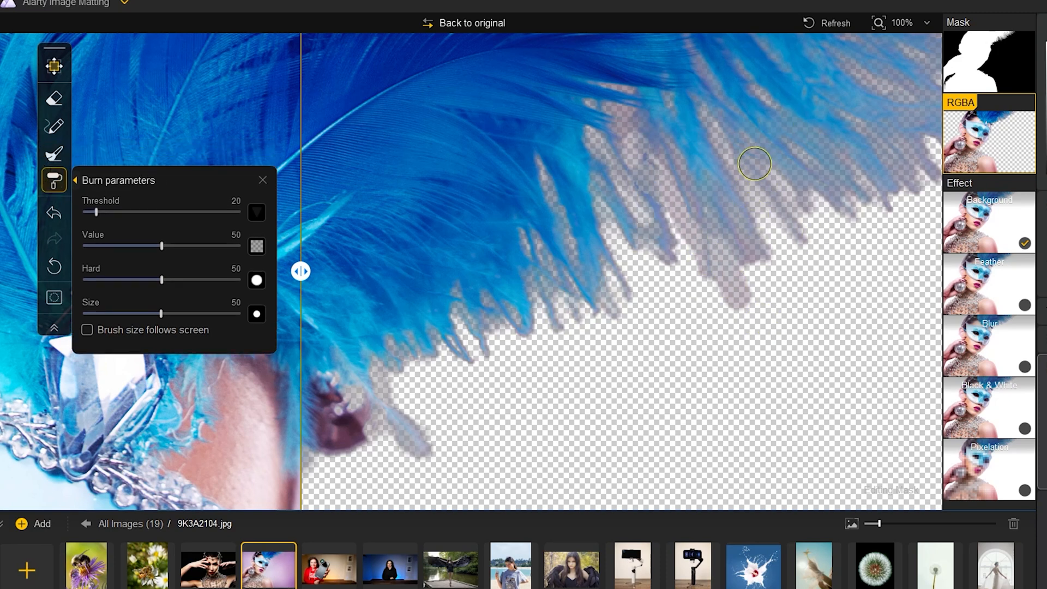
pyautogui.click(53, 213)
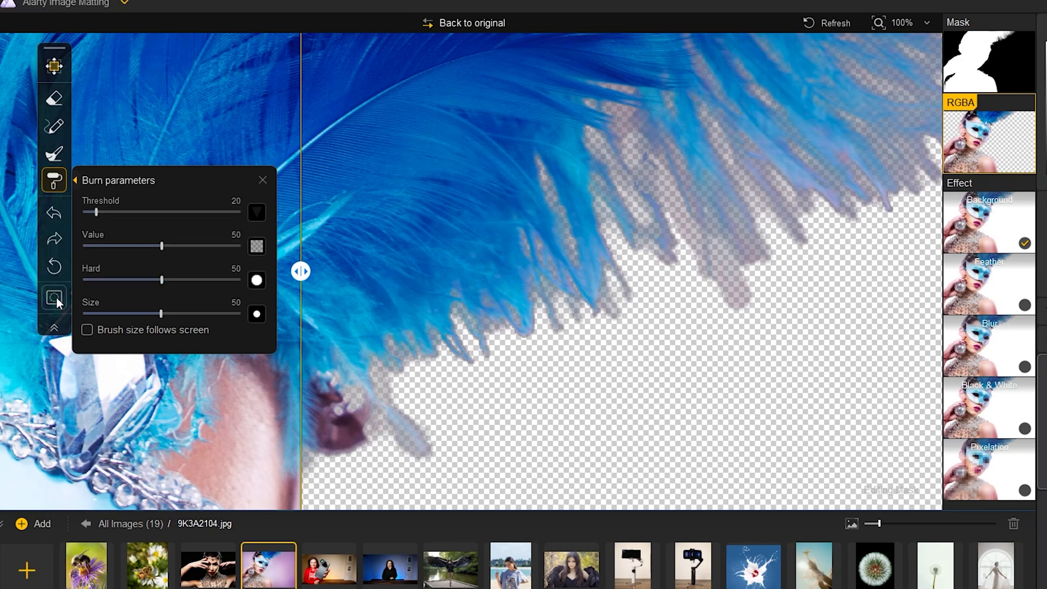
pyautogui.click(55, 298)
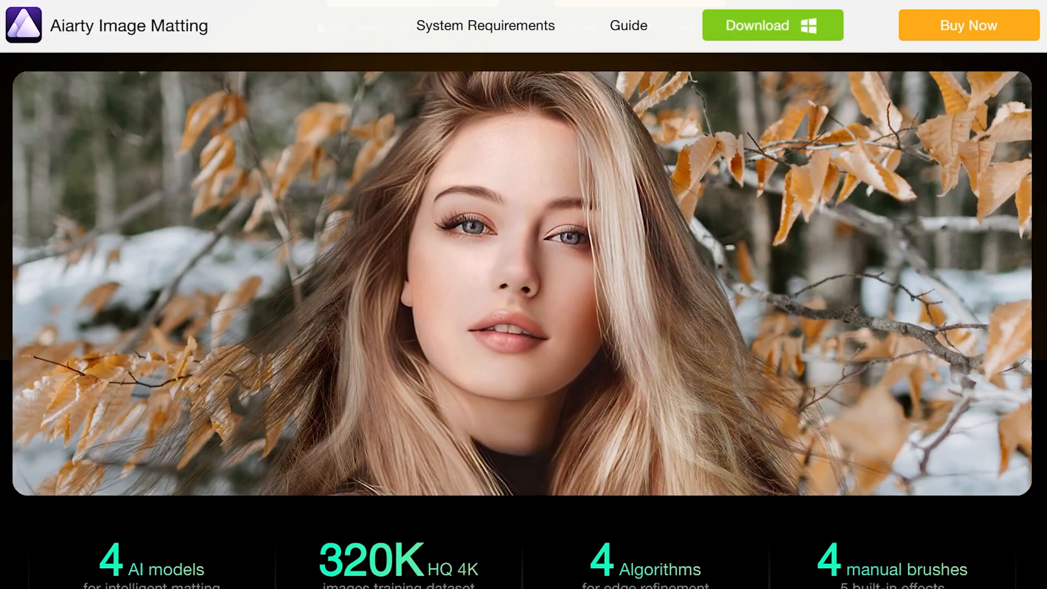
# - Scroll the Aiarty page down to the Batch Replace Backgrounds for Product Images section
pyautogui.scroll(-3)
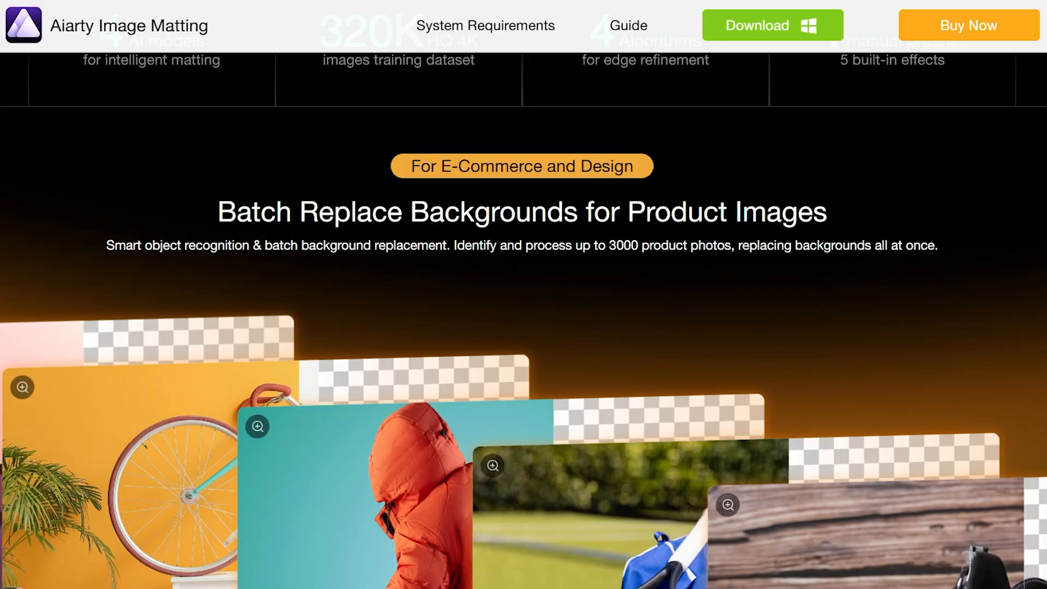